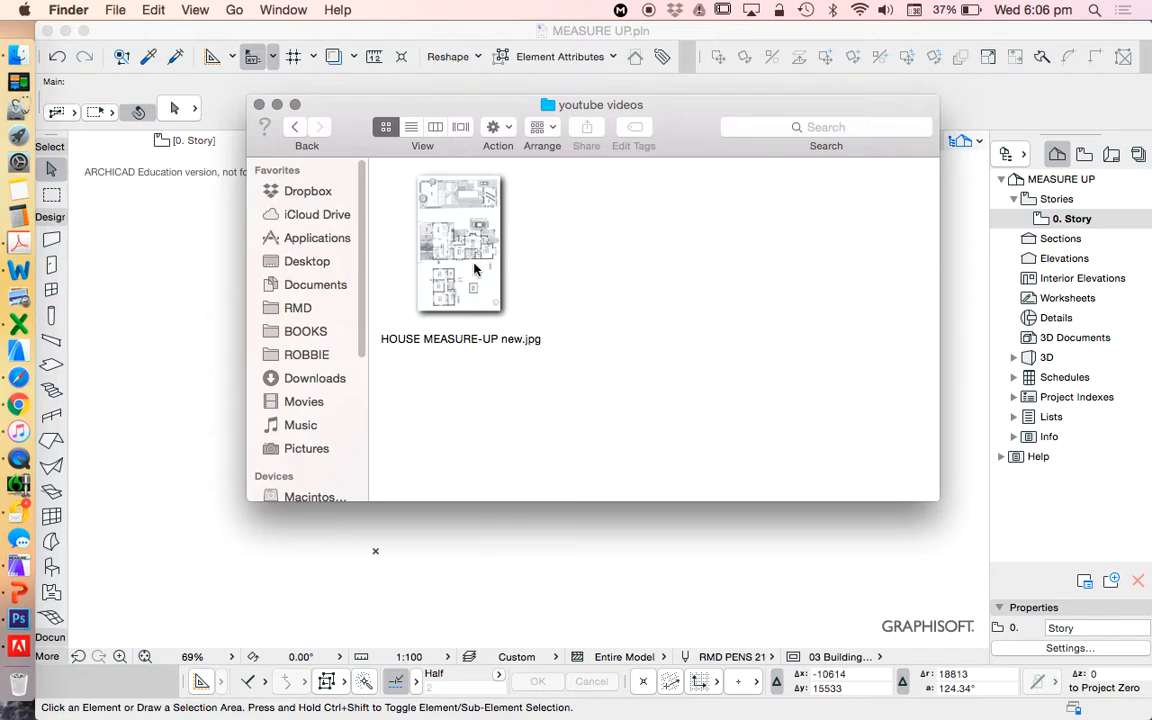
Bring HOUSE MEASURE-UP new.jpg from Finder onto the 0. Story plan as a worksheet image
left_click(460, 244)
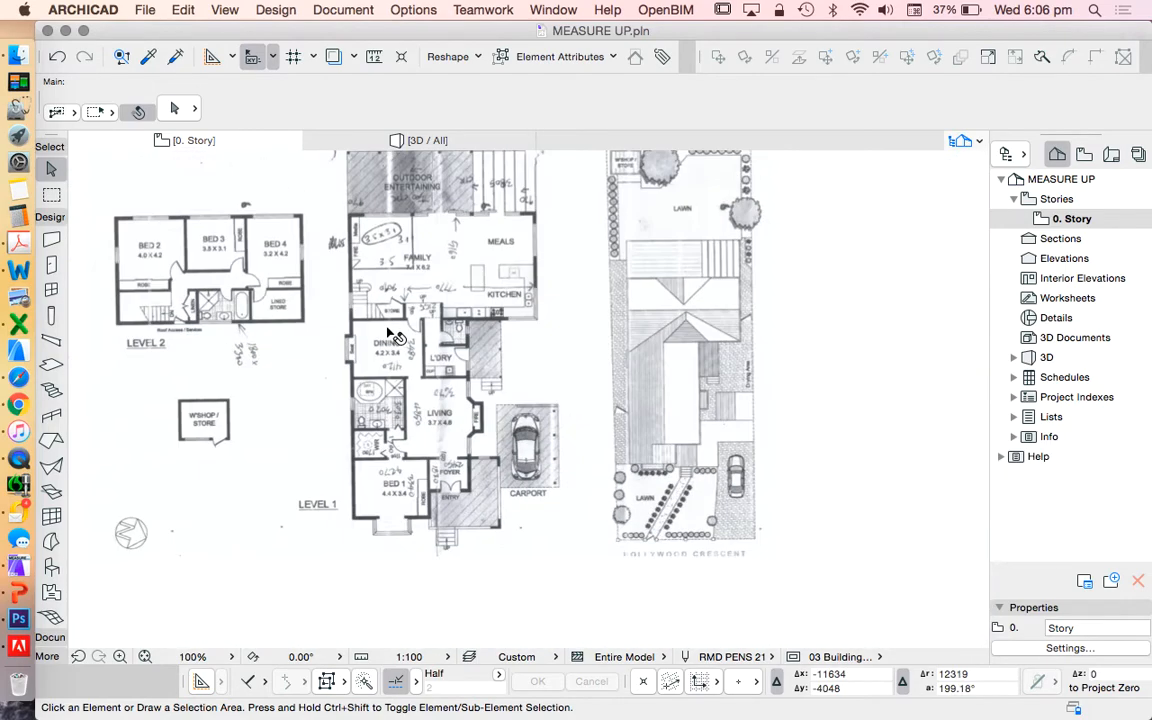
Zoom out so the placed measure-up image sits smaller within the story plan
scroll("down", 3)
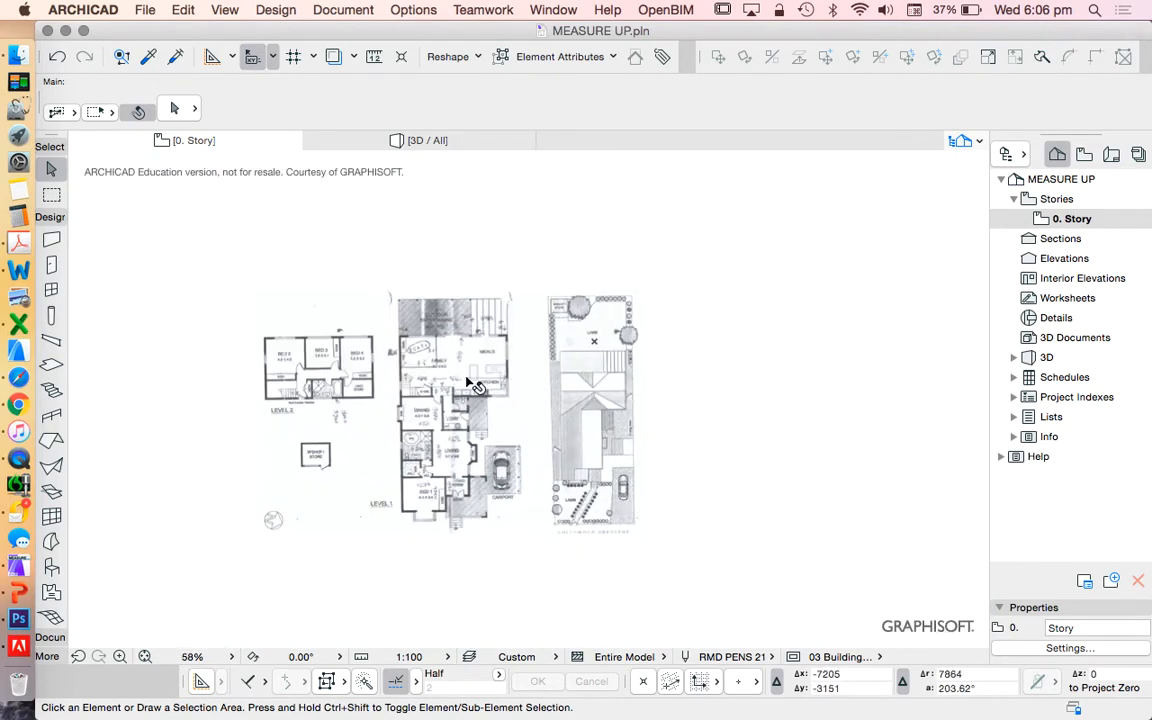
mouse_move(552, 444)
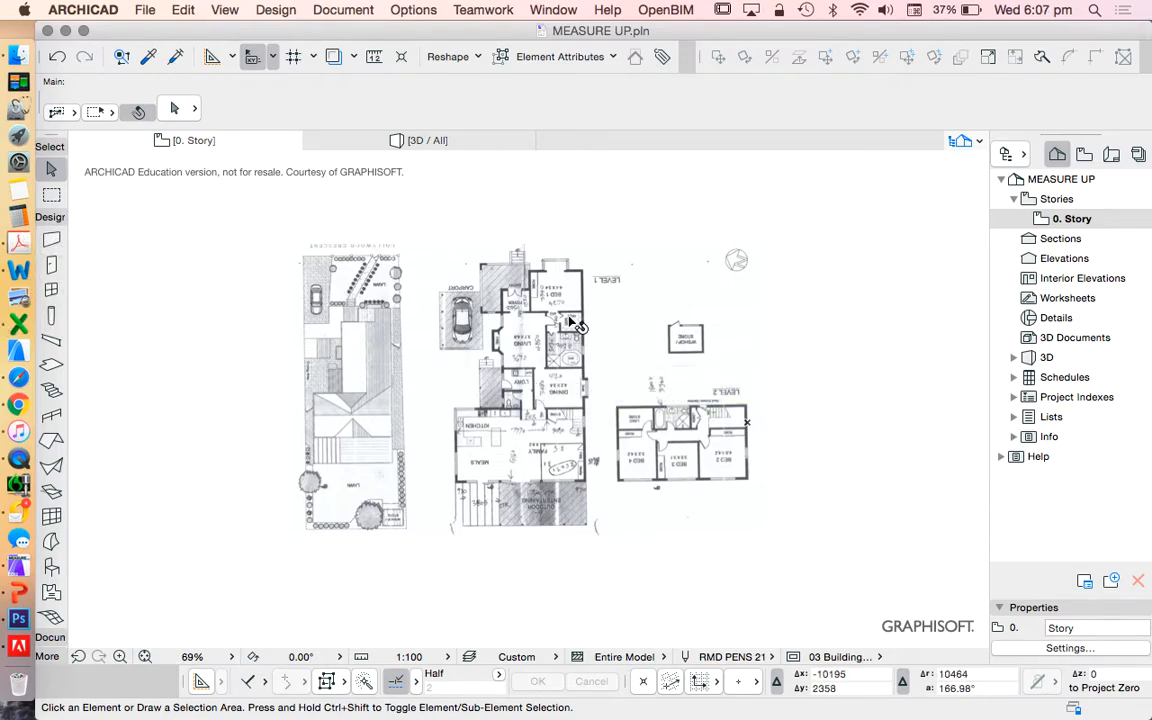
mouse_move(536, 388)
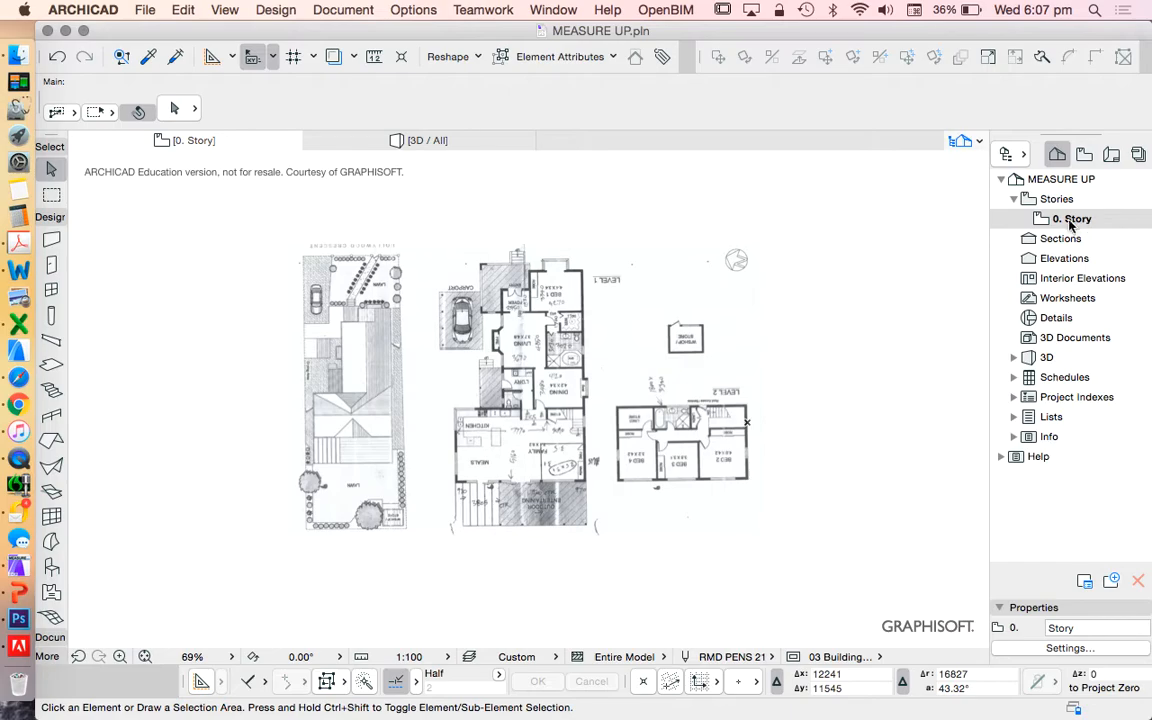
In Story Settings, add a story and name the bottom two AHD and TERRAIN
right_click(1072, 218)
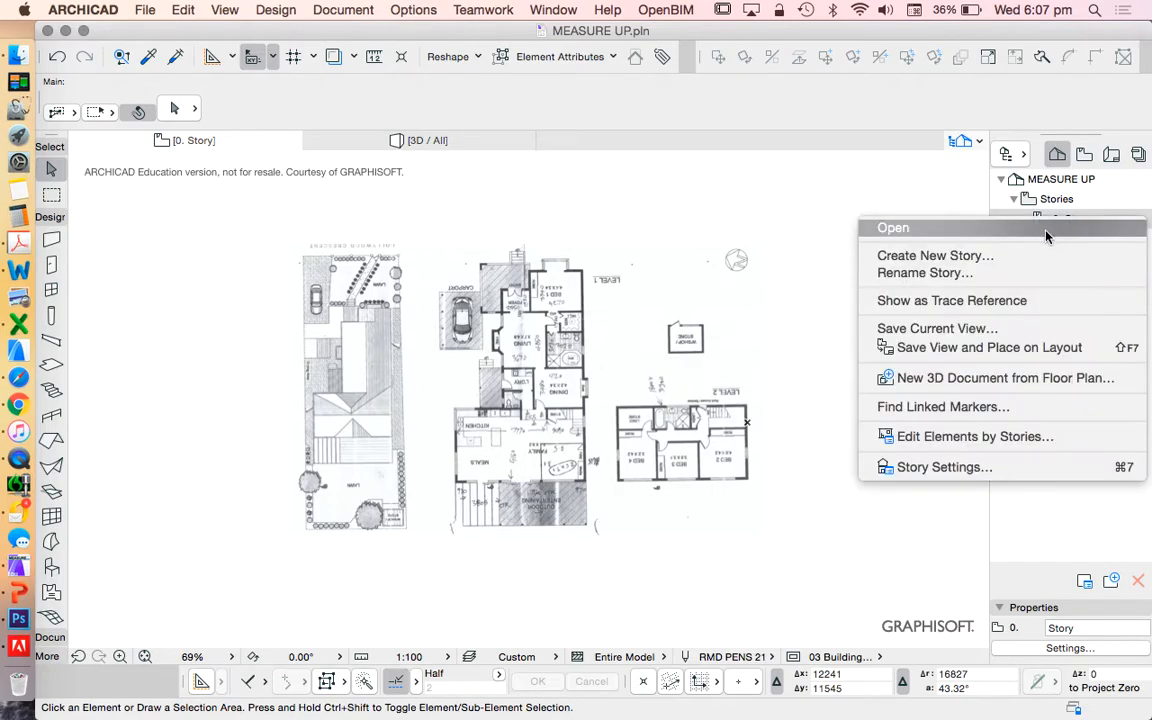
left_click(944, 468)
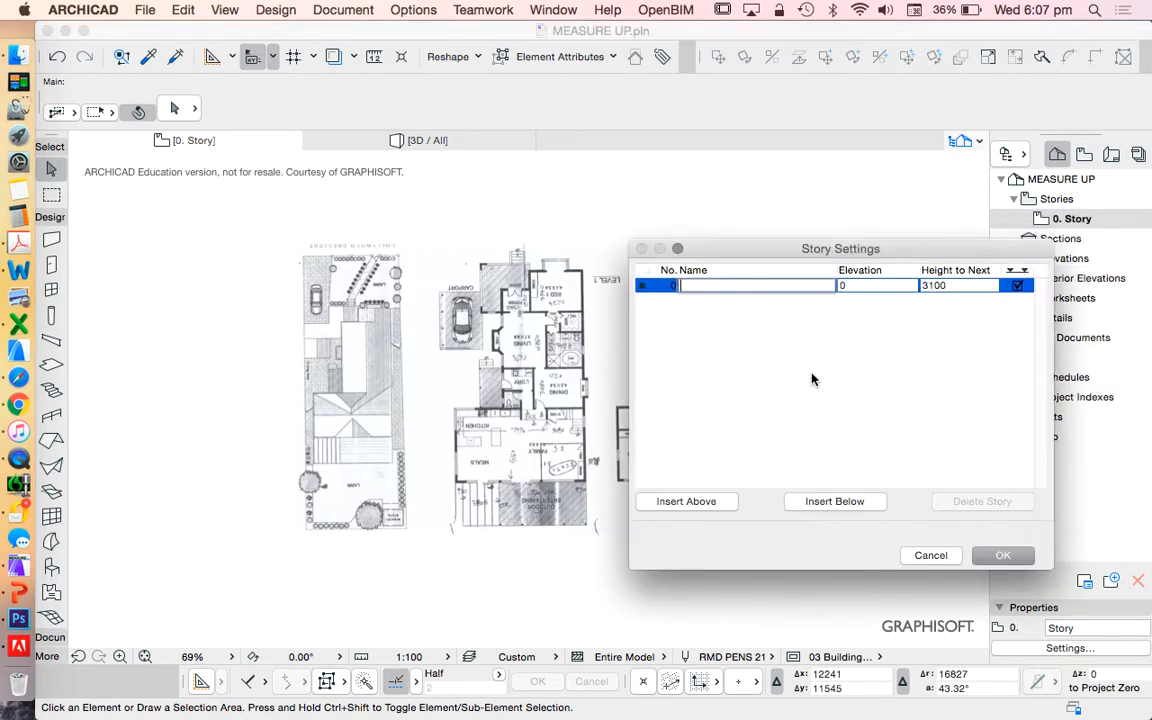
left_click(686, 500)
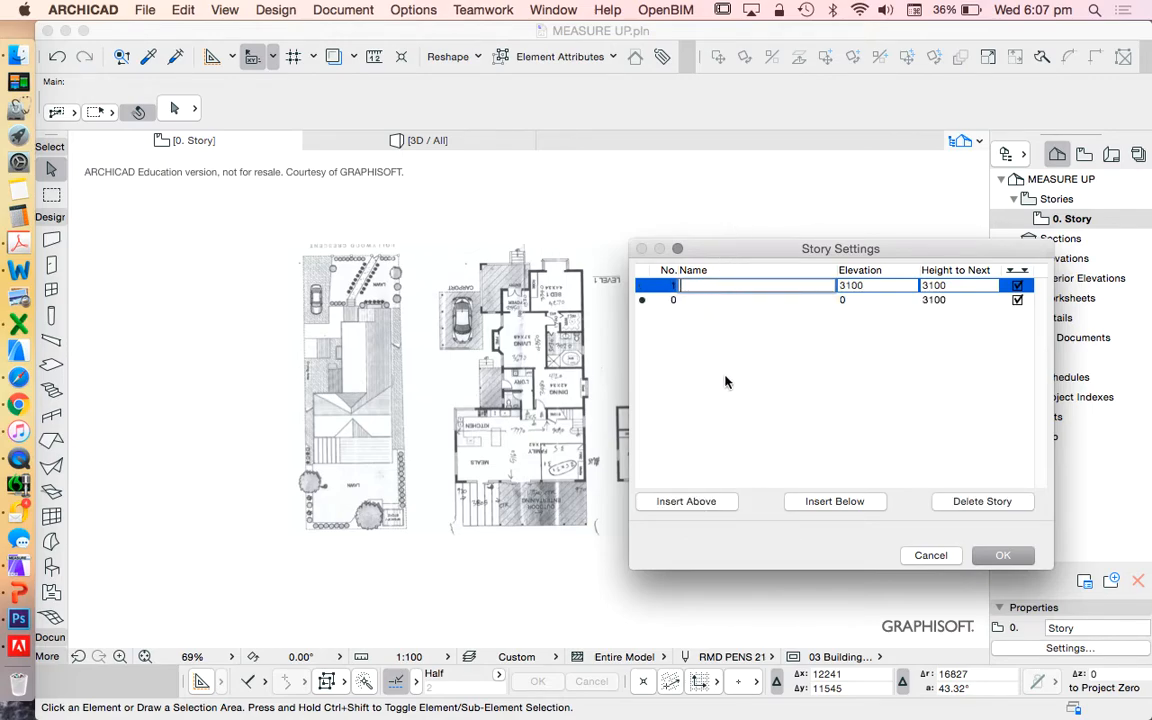
left_click(686, 500)
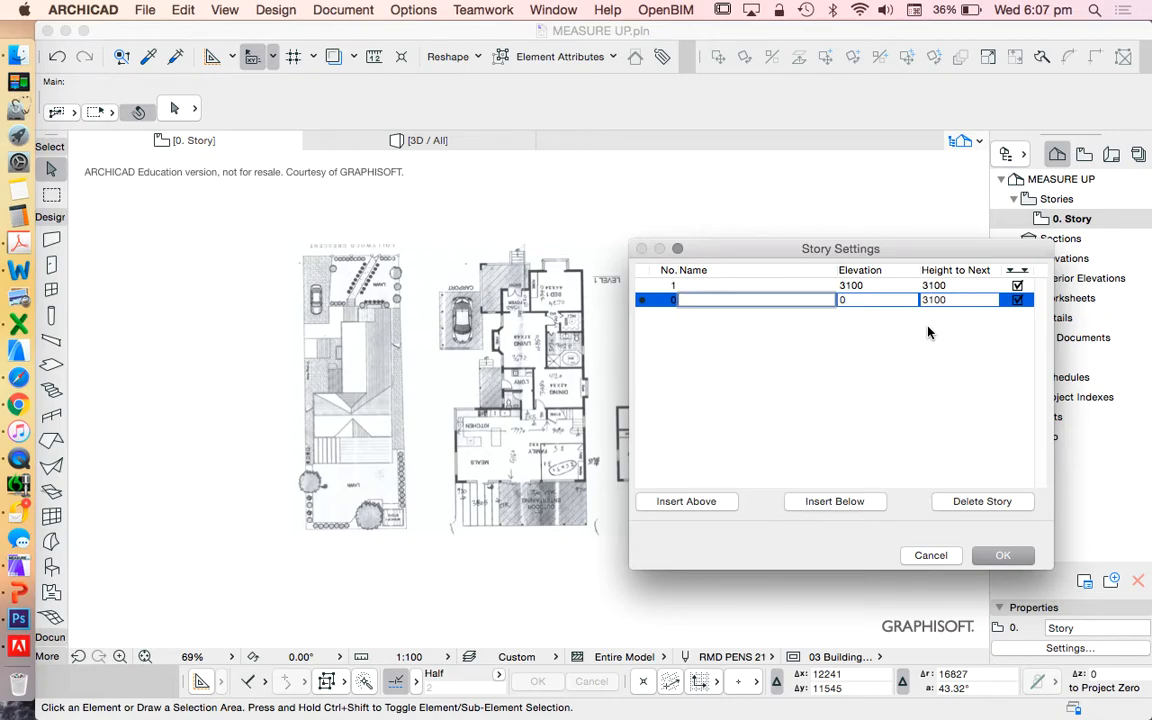
type("AHD")
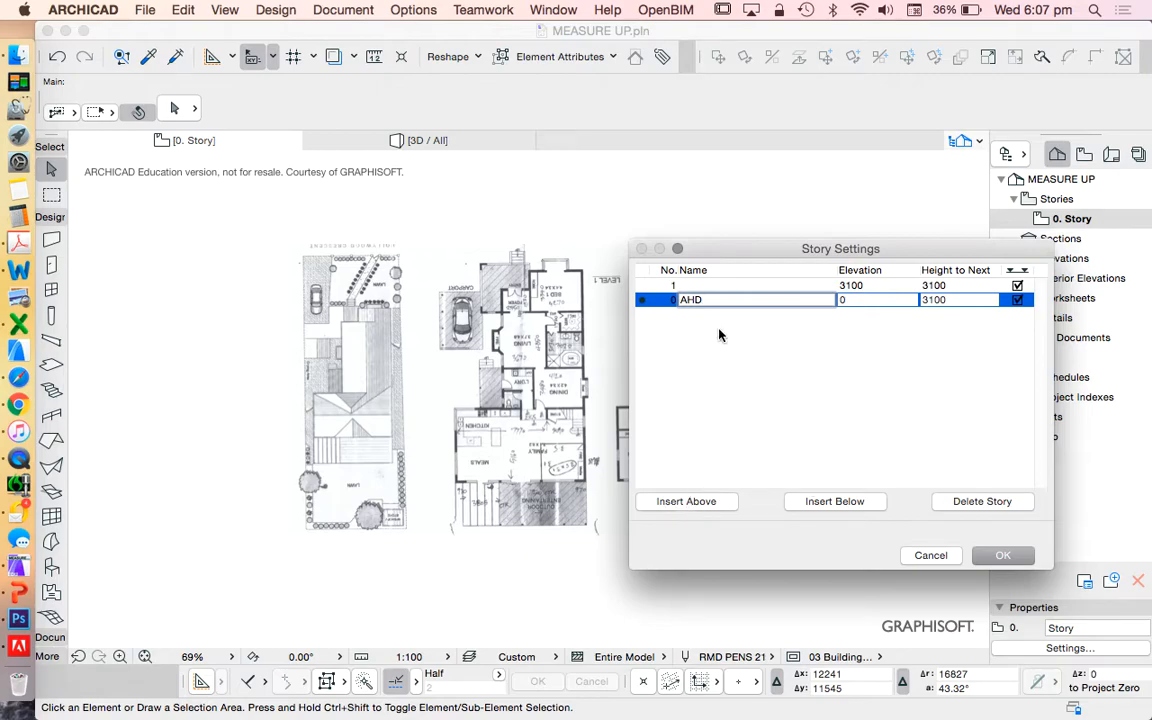
left_click(686, 500)
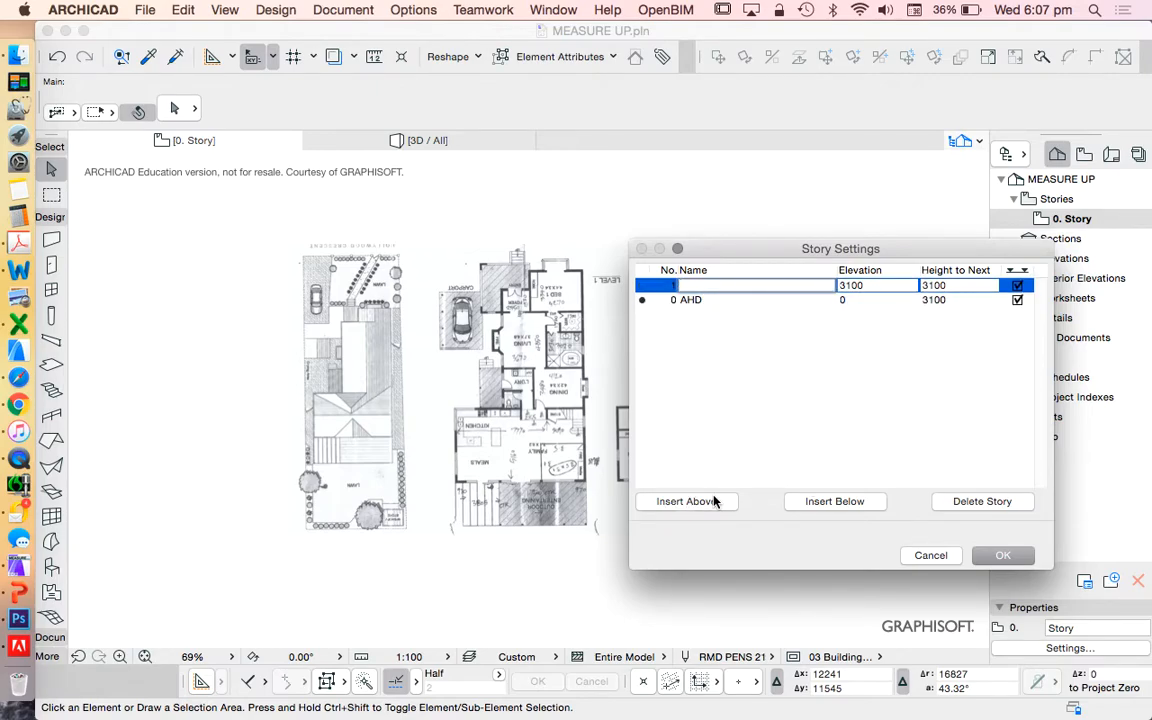
type("TERRAIN")
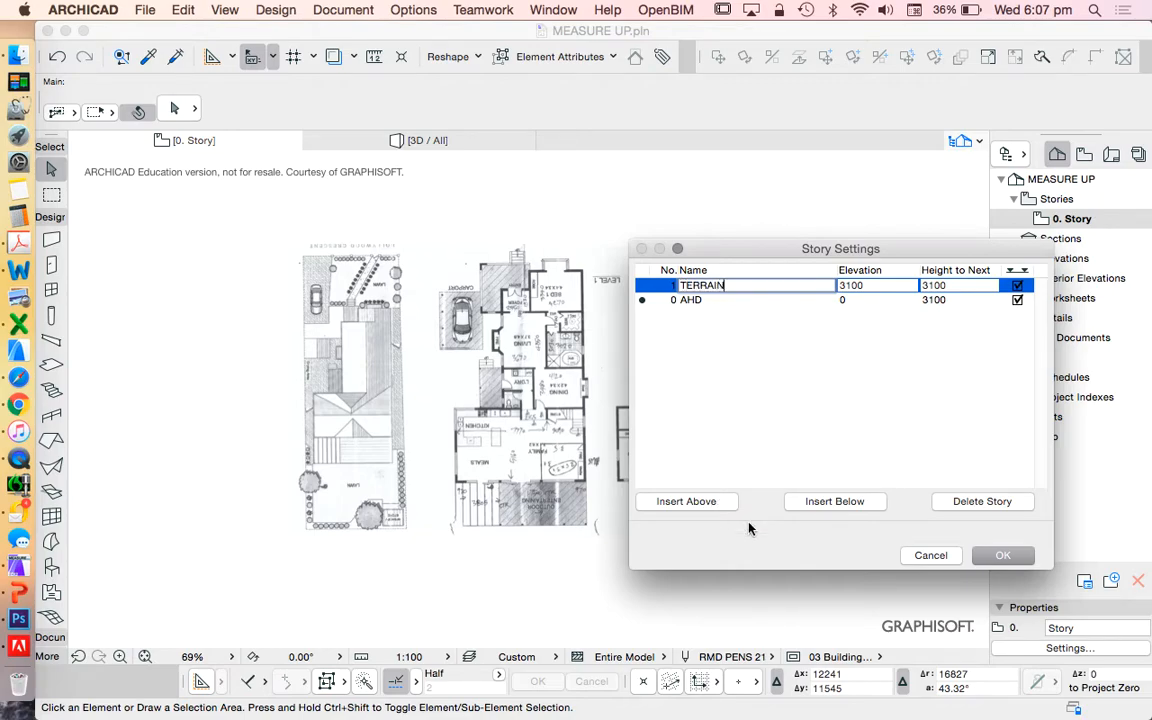
Insert GROUND FLOOR and FIRST FLOOR stories above TERRAIN
left_click(686, 500)
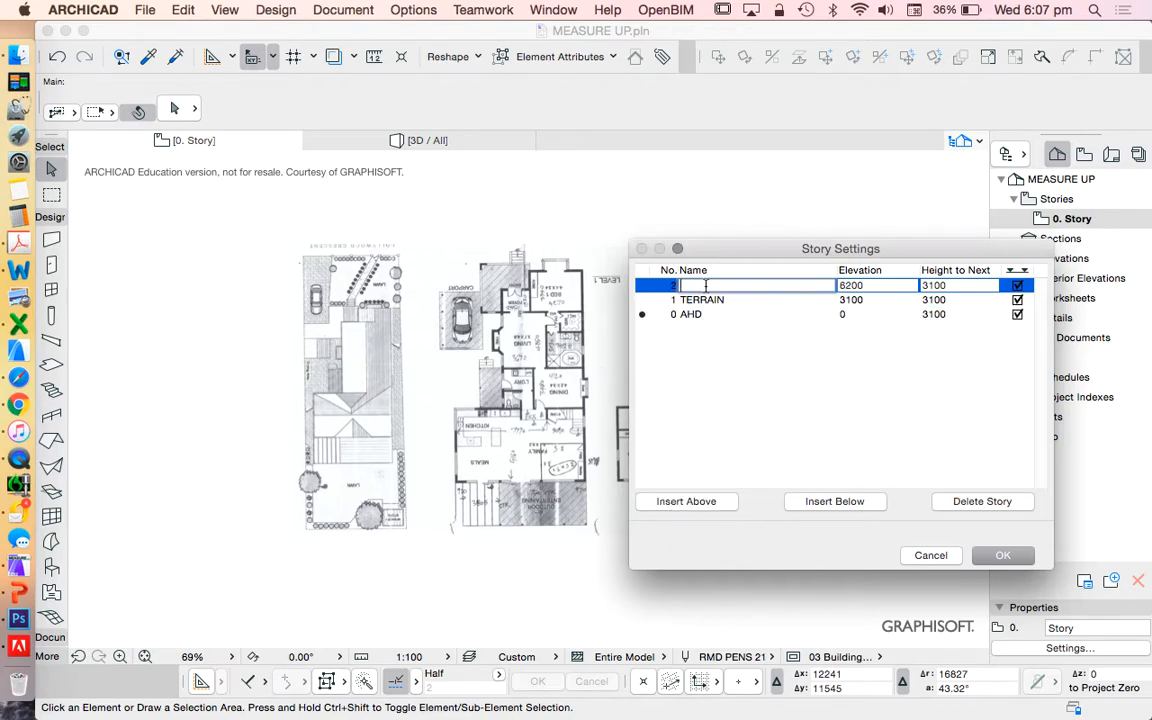
type("GROUND FLOO")
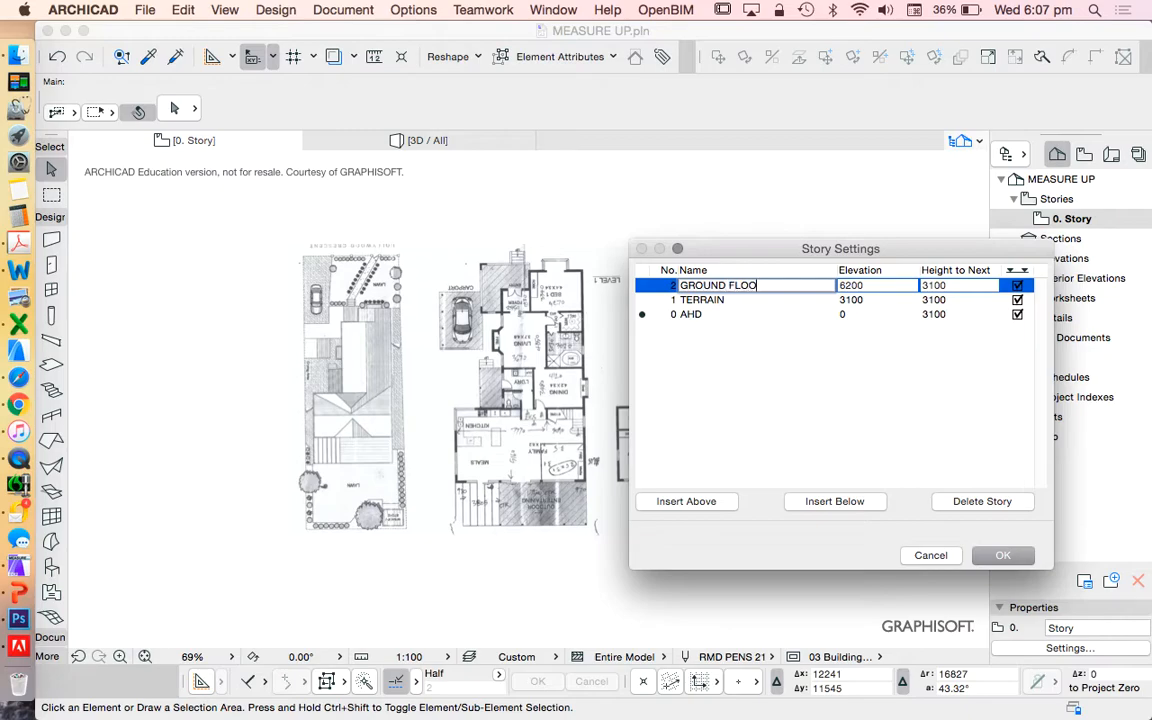
left_click(686, 500)
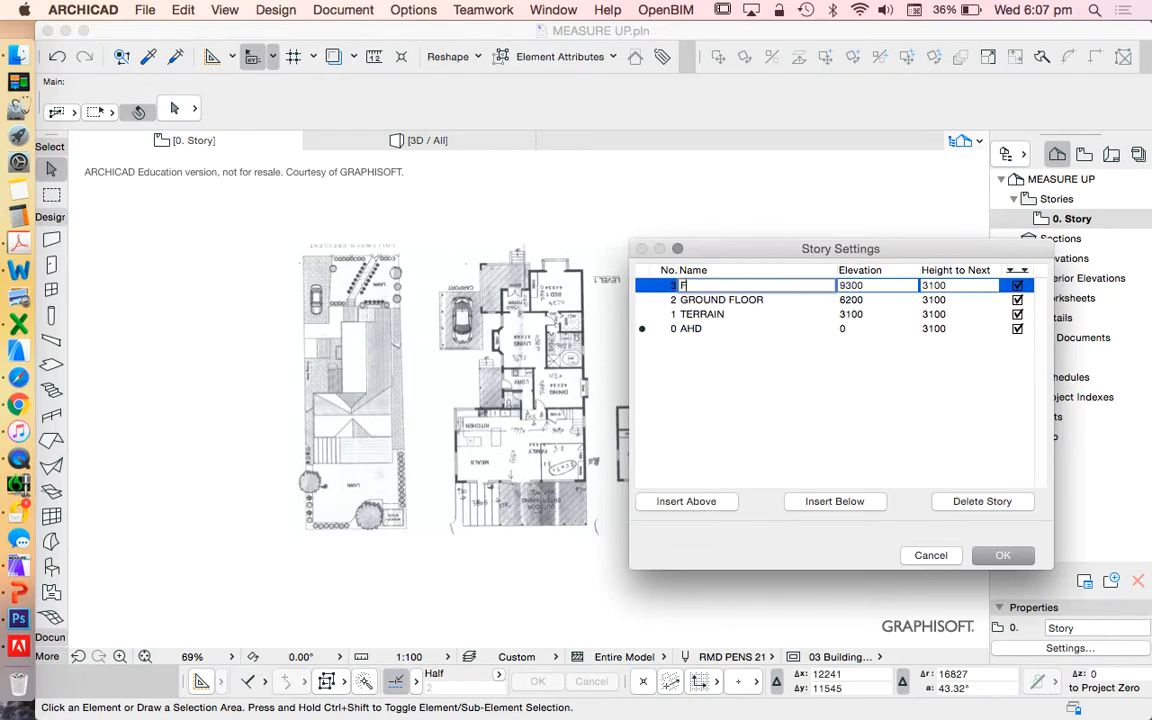
type("FIRST FLOOR")
type("ROOF")
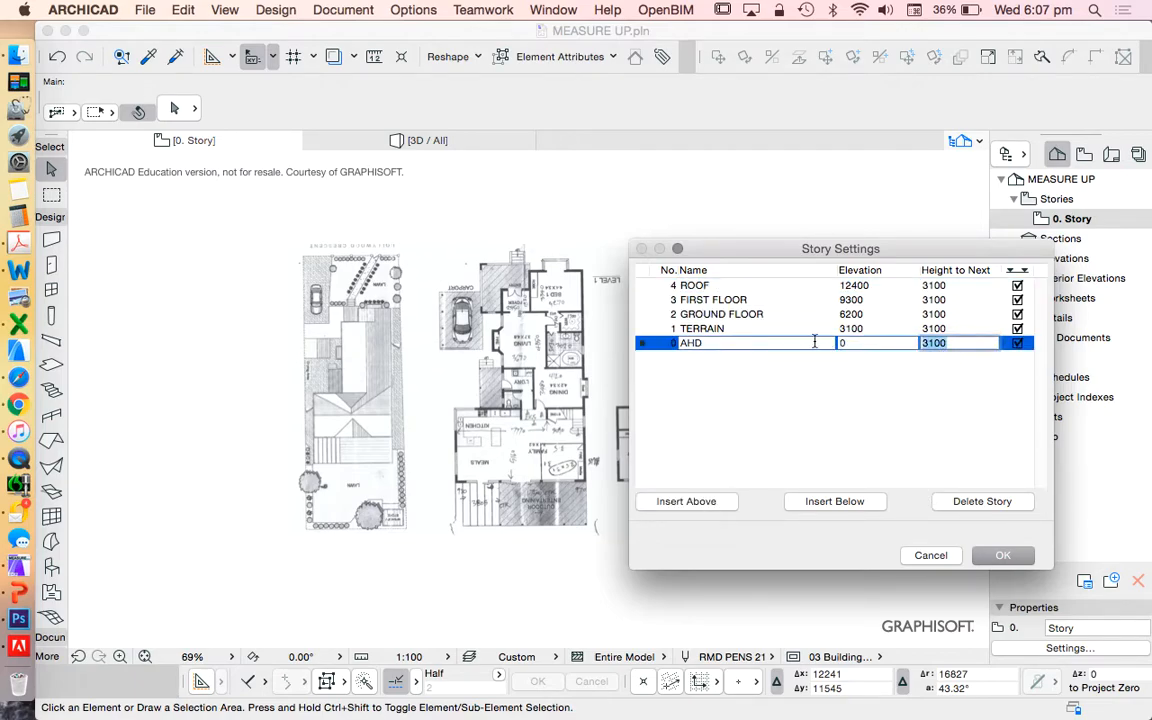
Enter story heights 10000, 3000 and 2700 up to the roof and apply the story setup
left_click(960, 344)
type("0")
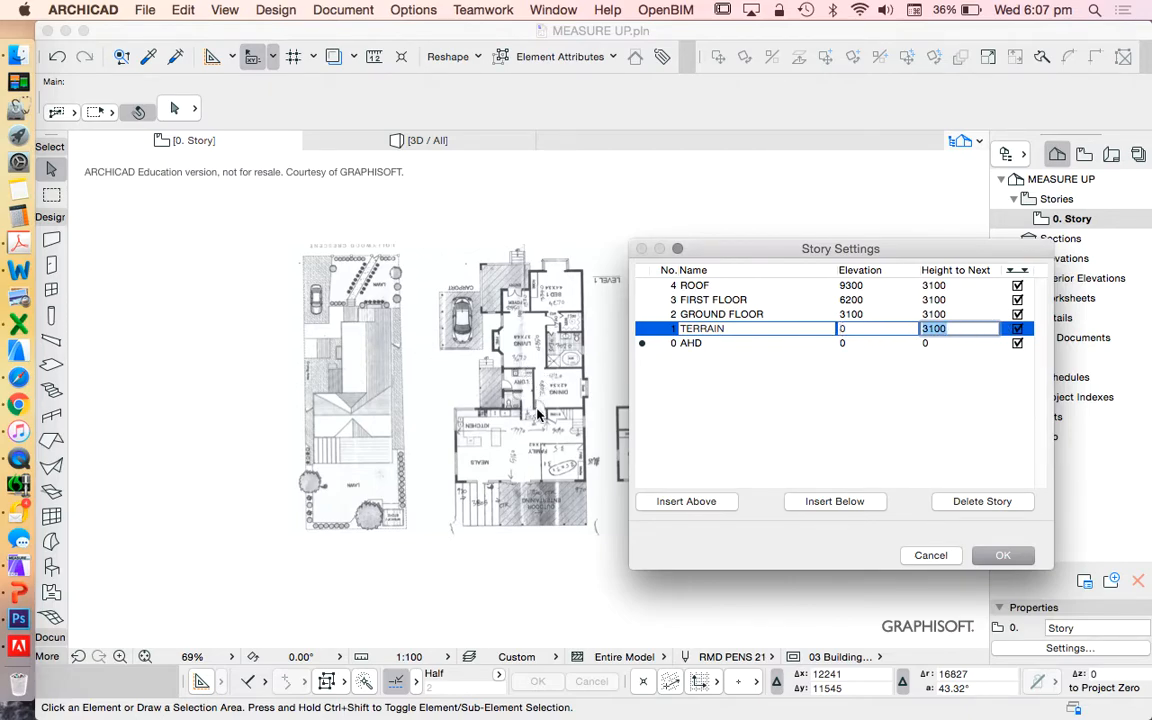
left_click(936, 328)
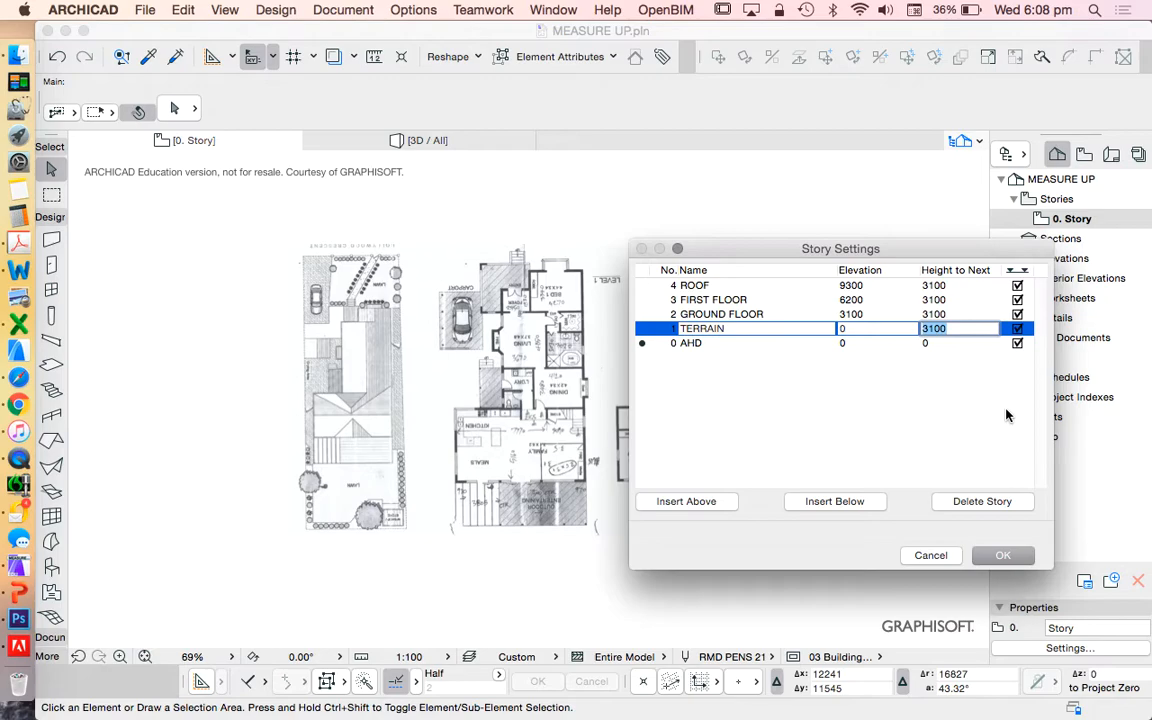
type("10000")
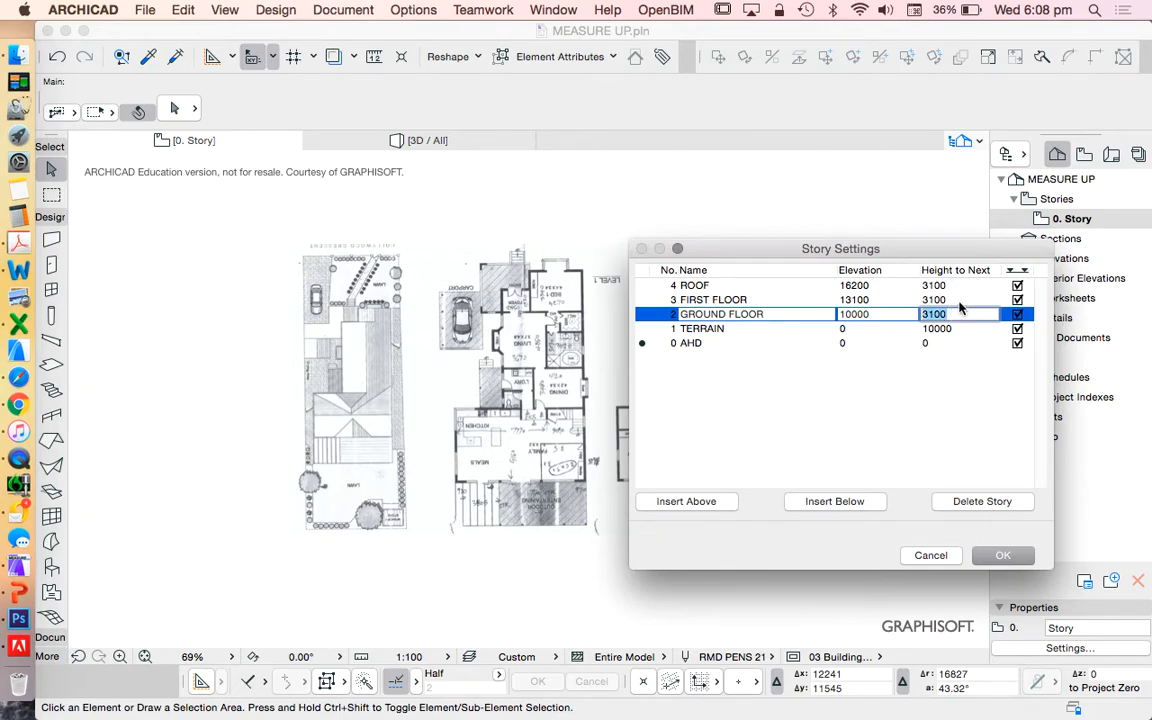
type("3000")
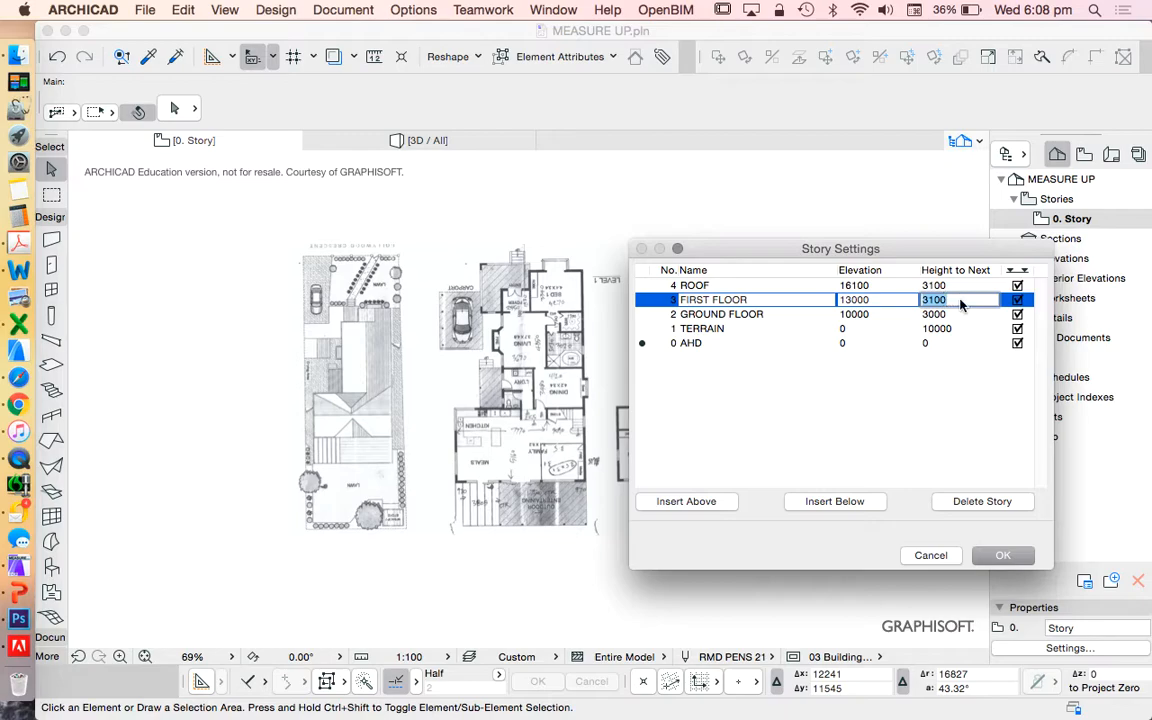
type("2700")
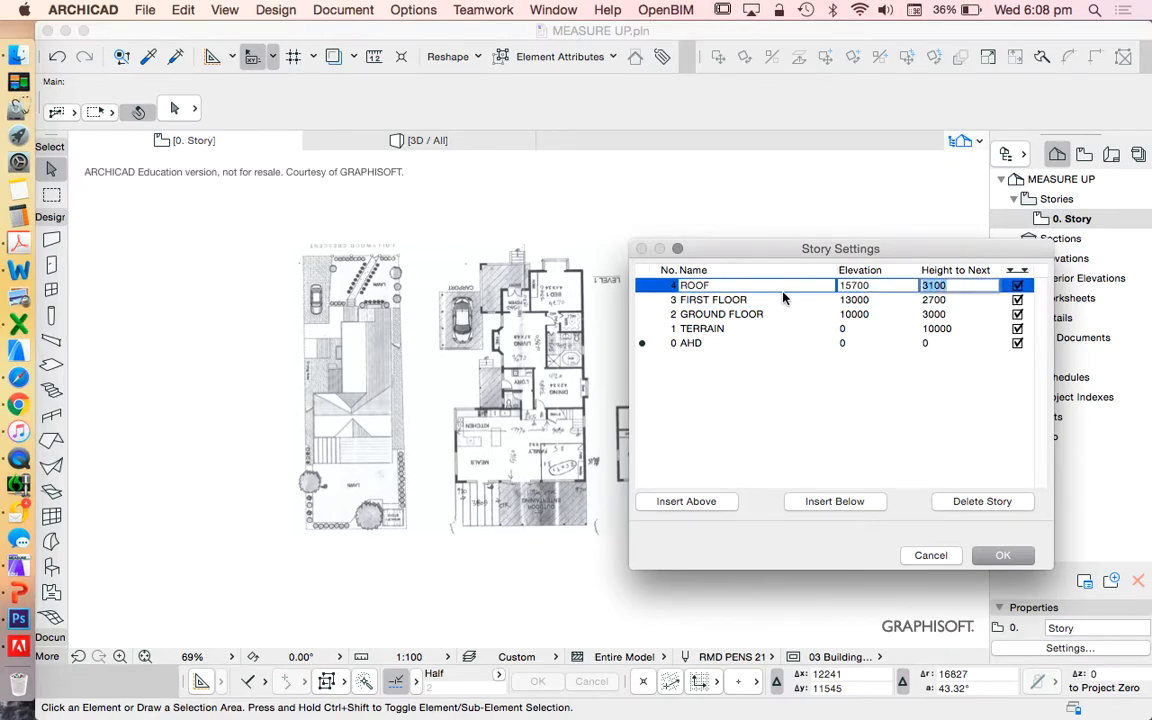
left_click(932, 284)
type("3000")
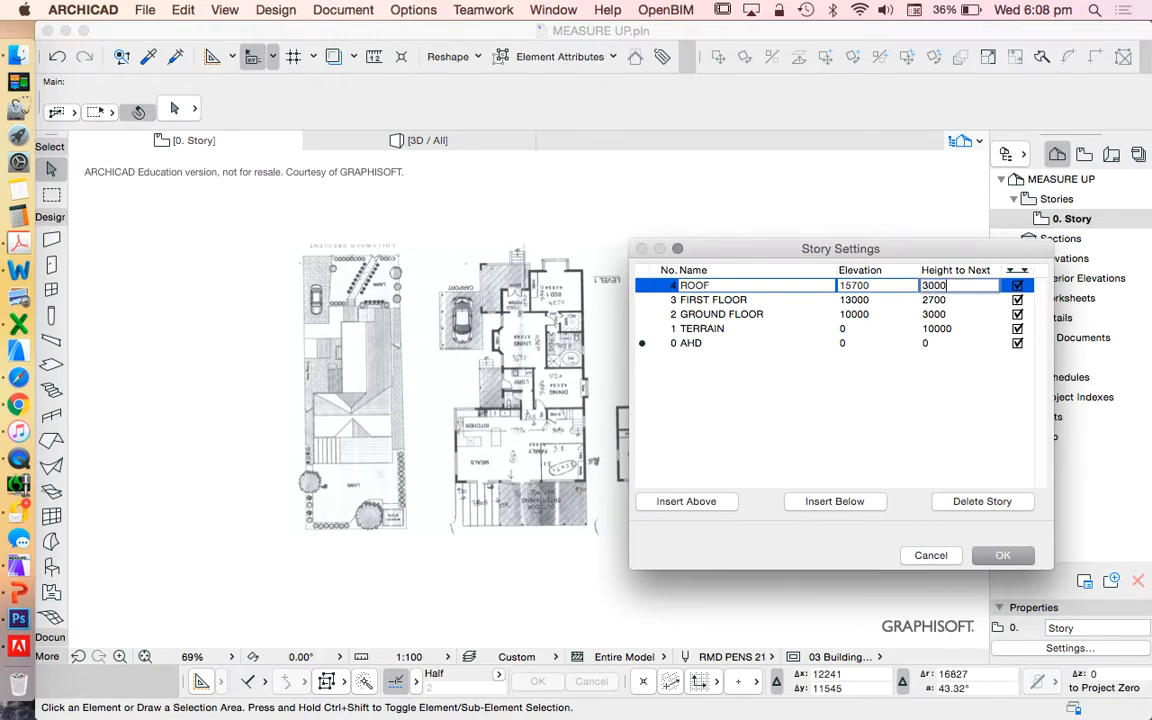
left_click(932, 284)
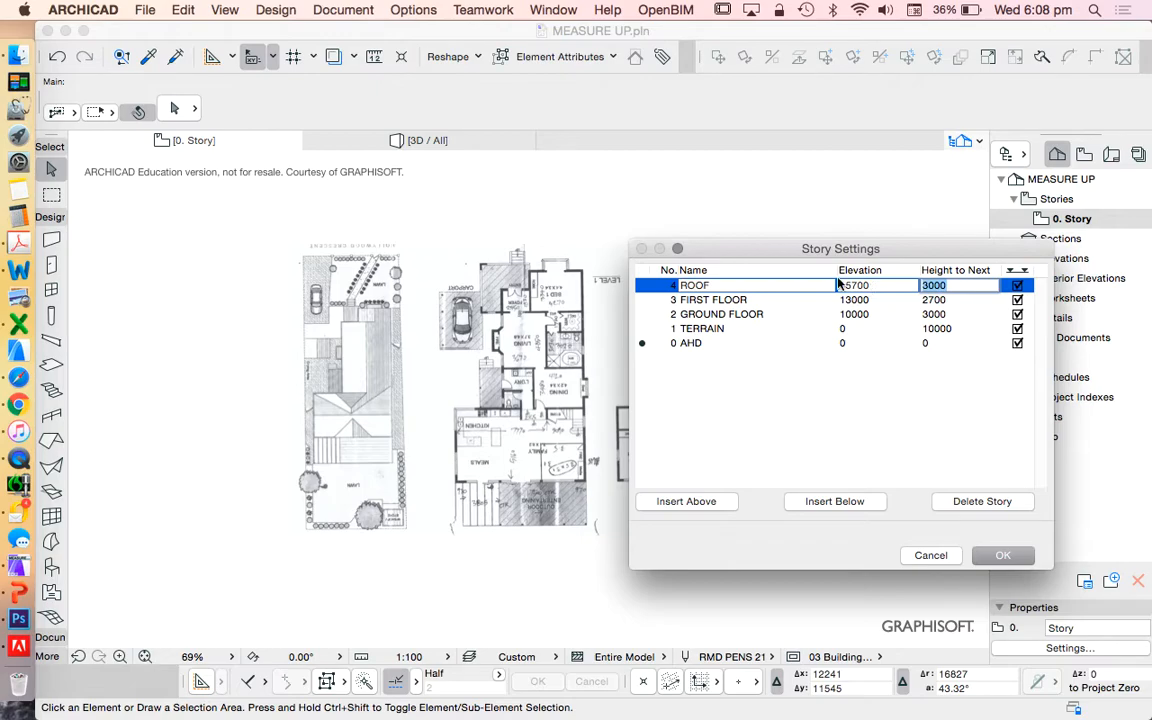
left_click(1002, 556)
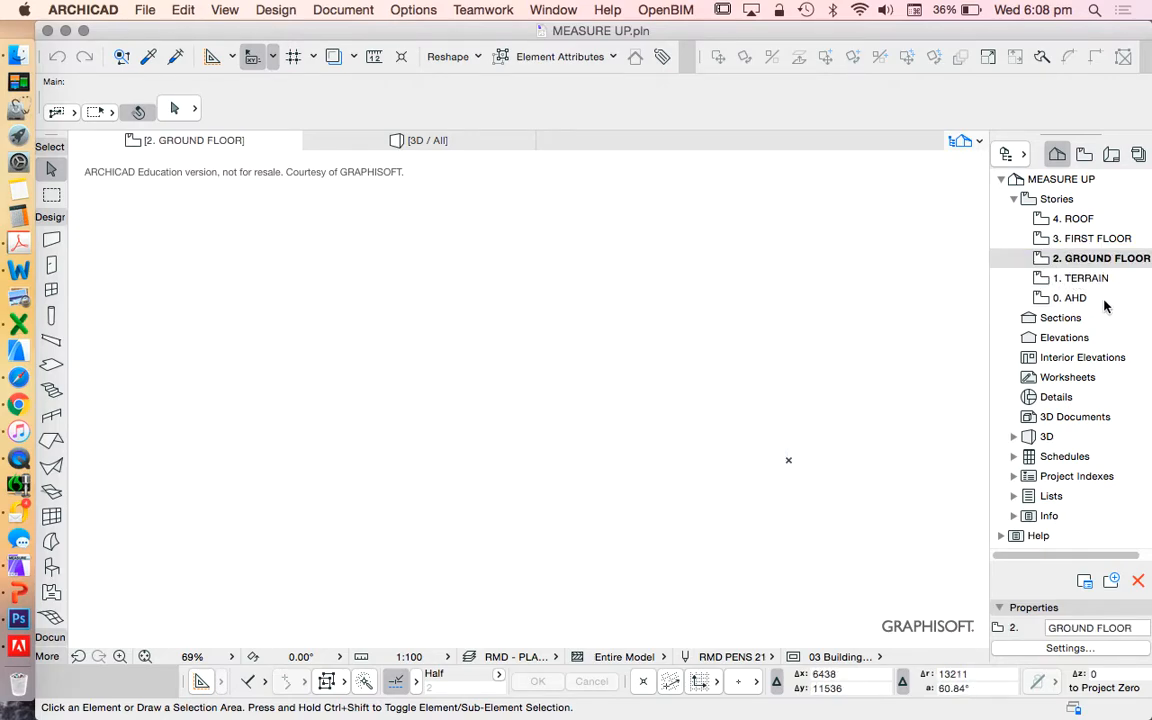
Show the AHD story as trace reference and set it to Uniform Color red
left_click(1068, 296)
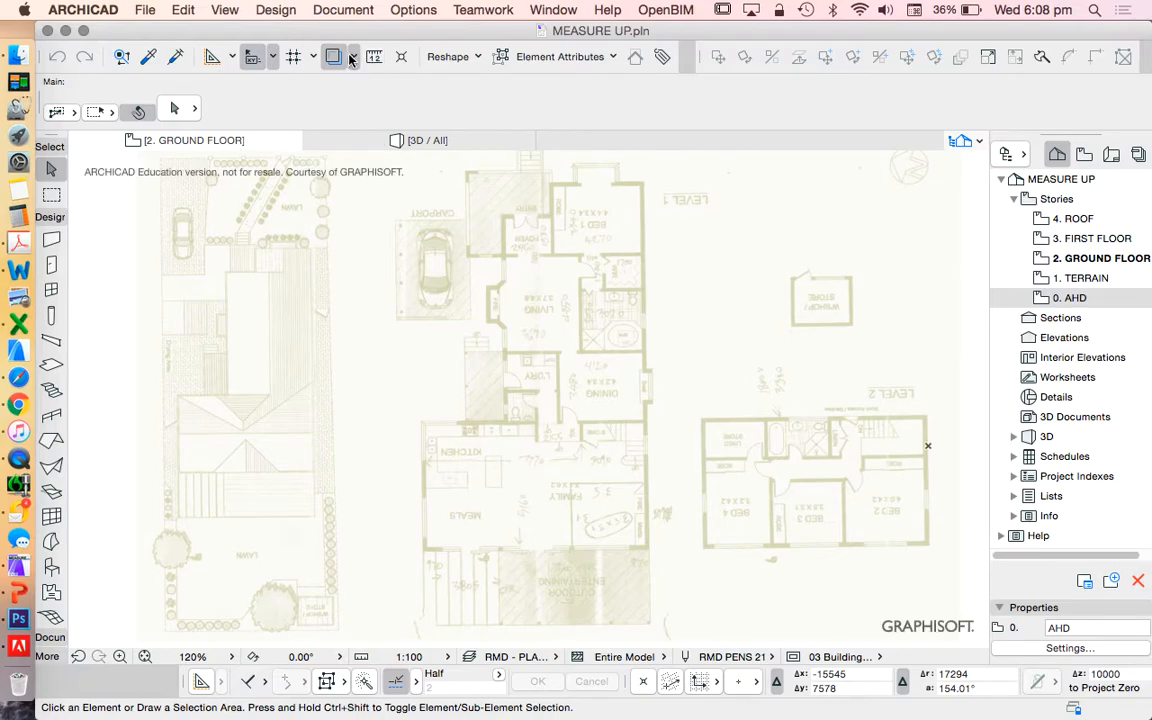
left_click(352, 56)
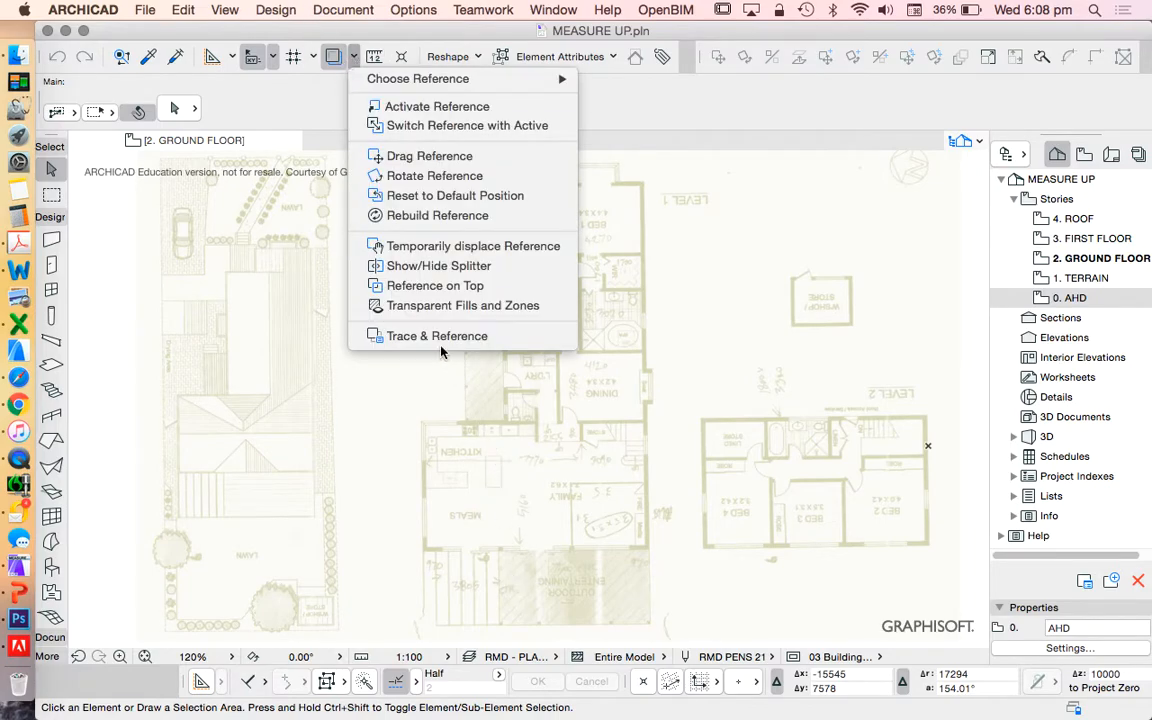
left_click(436, 336)
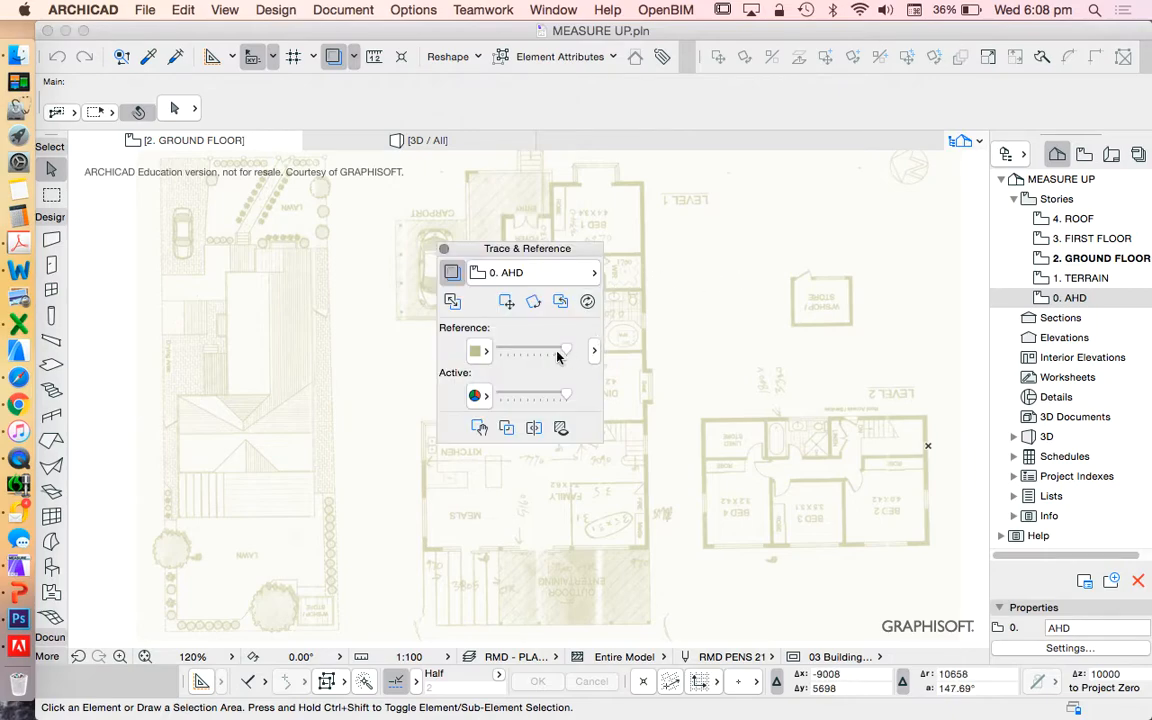
left_click(476, 352)
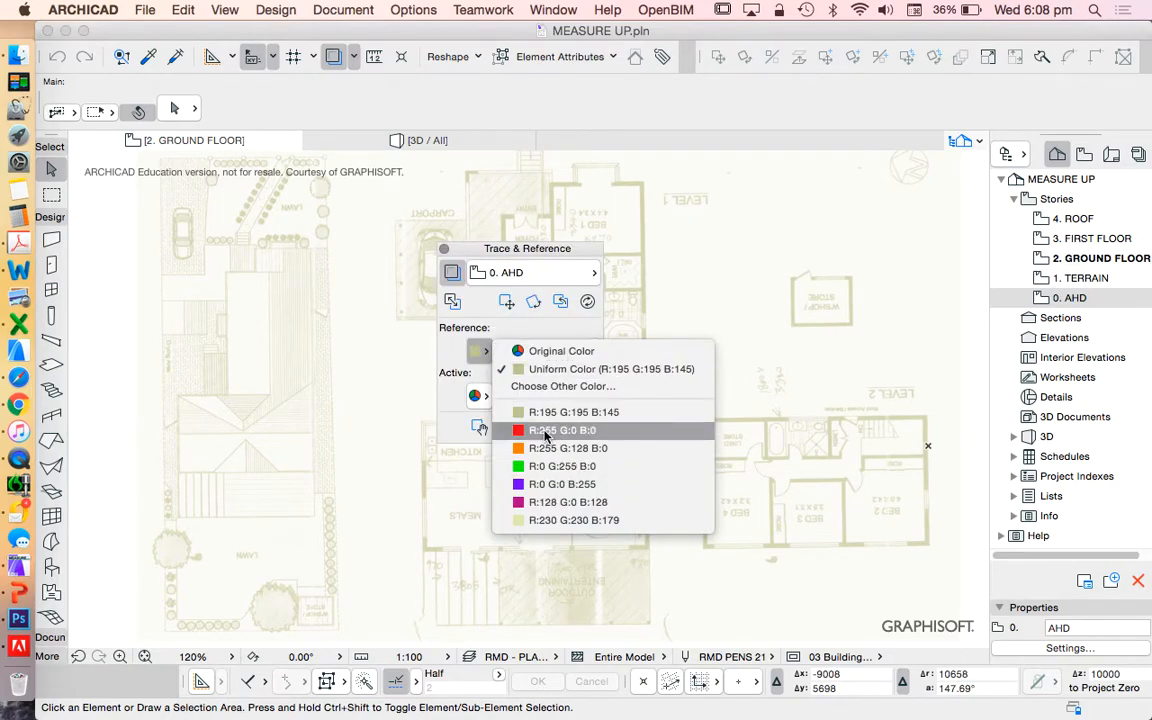
left_click(560, 430)
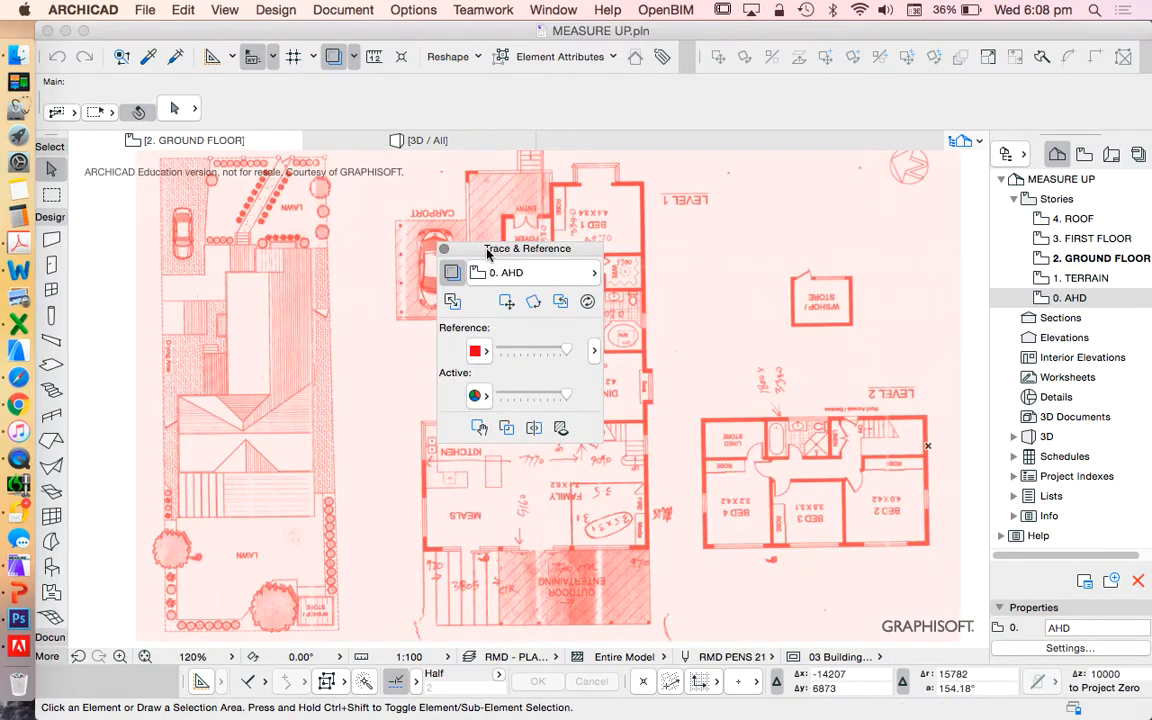
Try blue for the reference trace, then set it back to red
left_click_drag(528, 248, 800, 224)
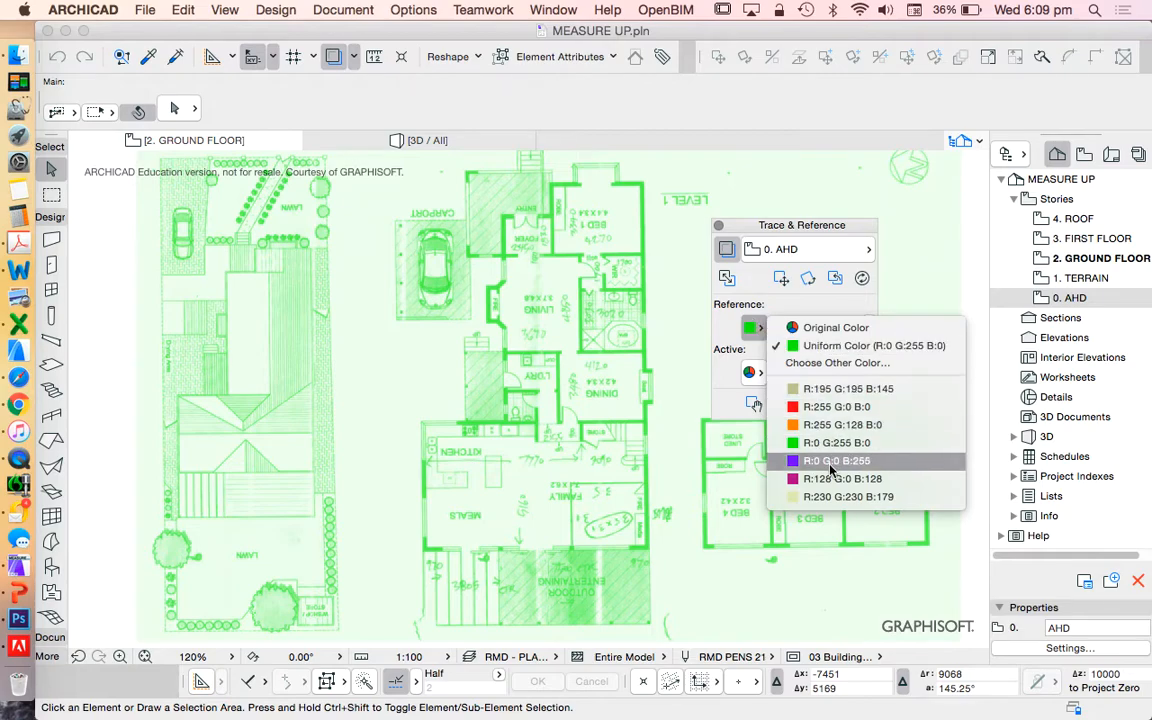
left_click(836, 460)
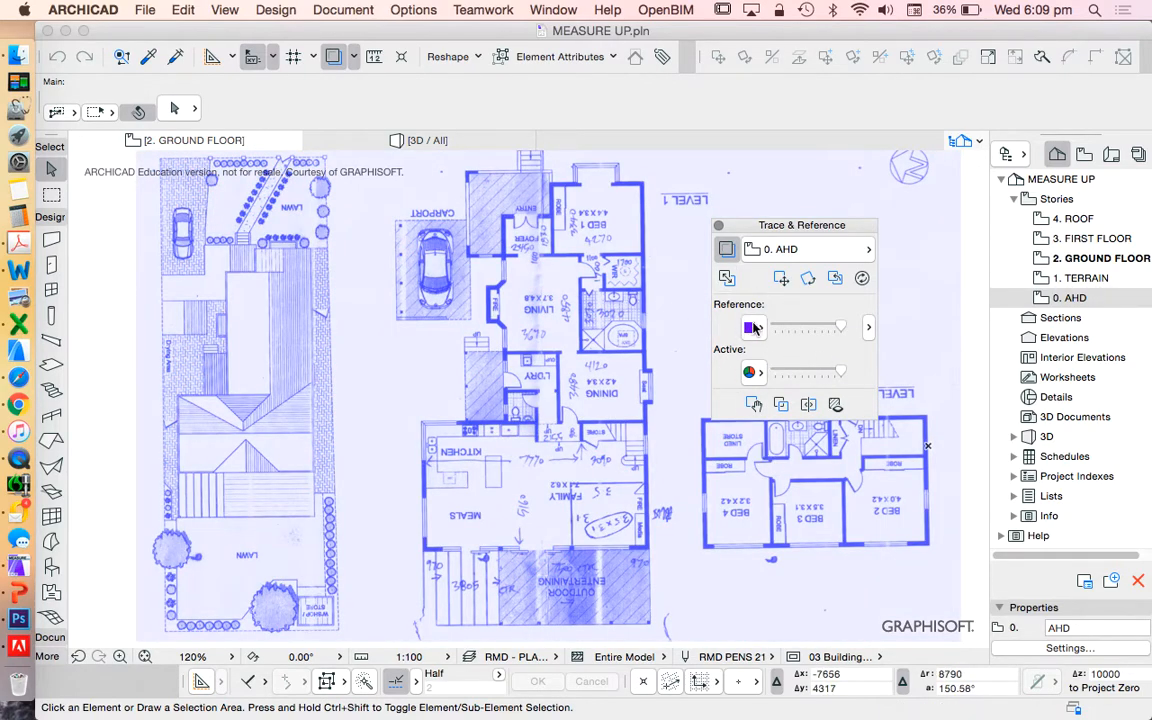
left_click(754, 328)
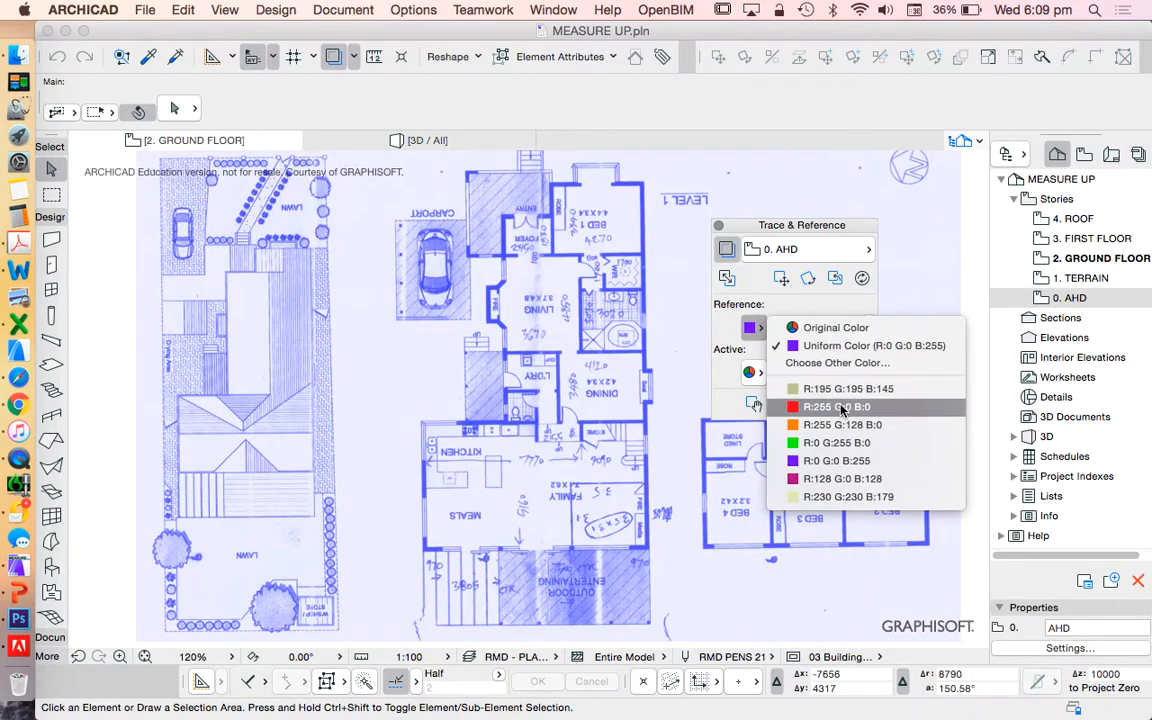
left_click(836, 406)
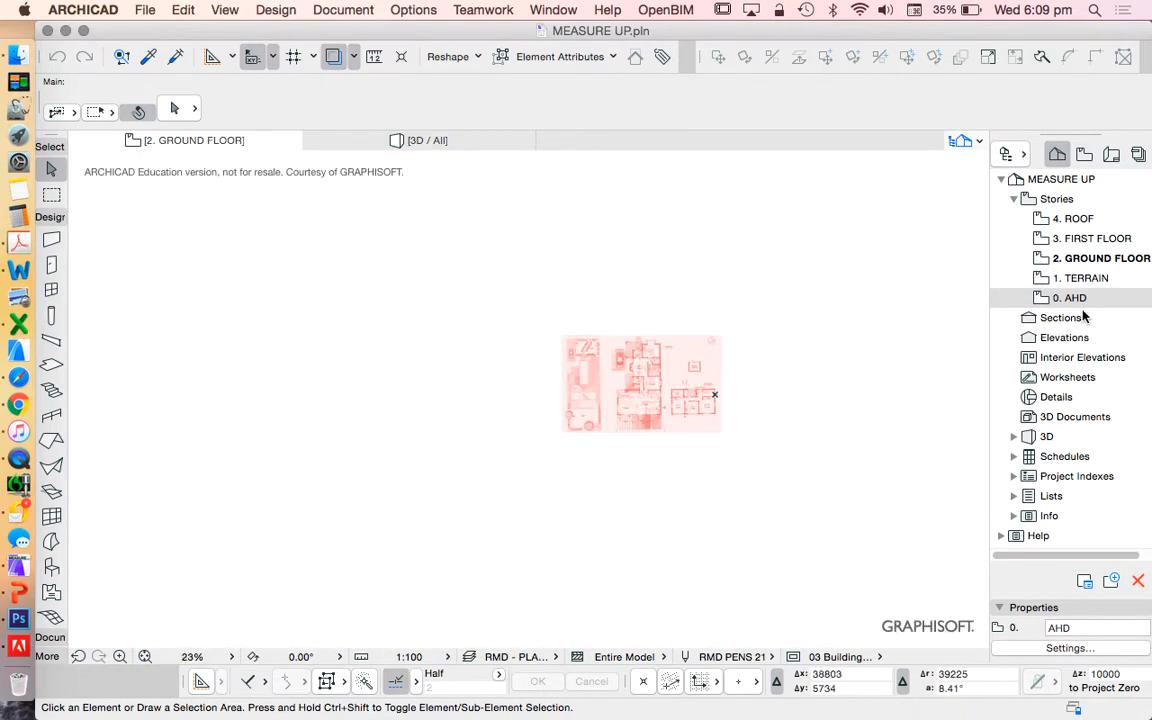
On story 0. AHD, start Edit > Rotate on the plan image to straighten its walls
left_click(1072, 296)
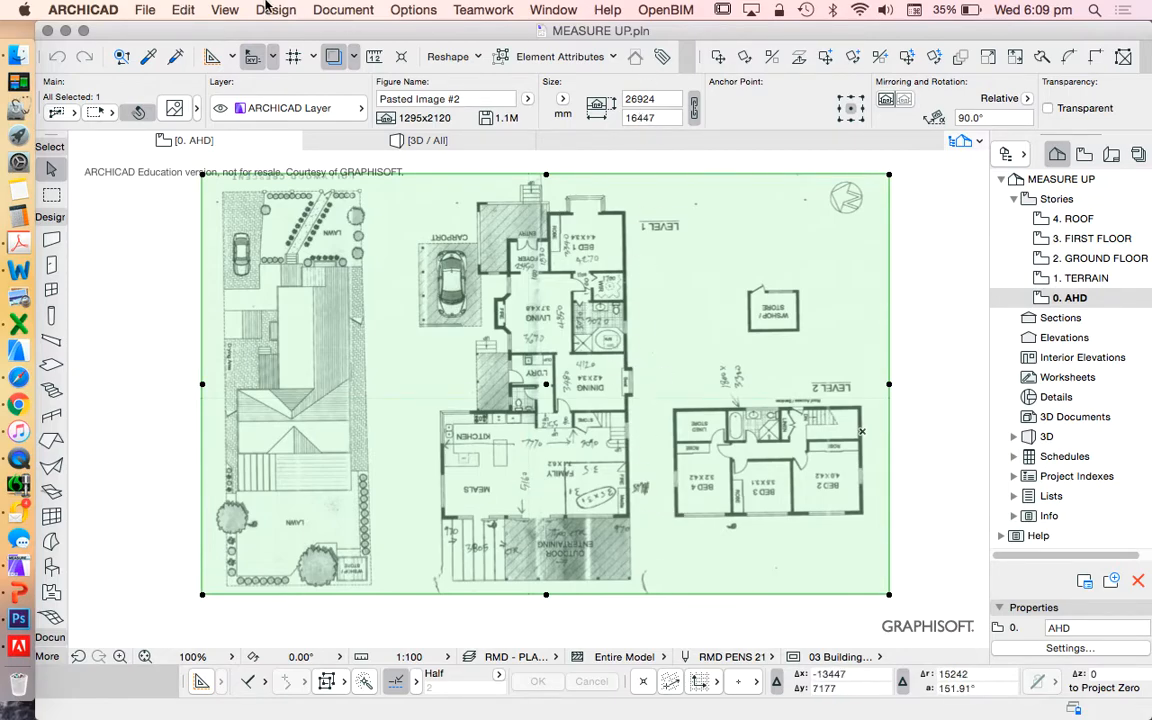
mouse_move(630, 228)
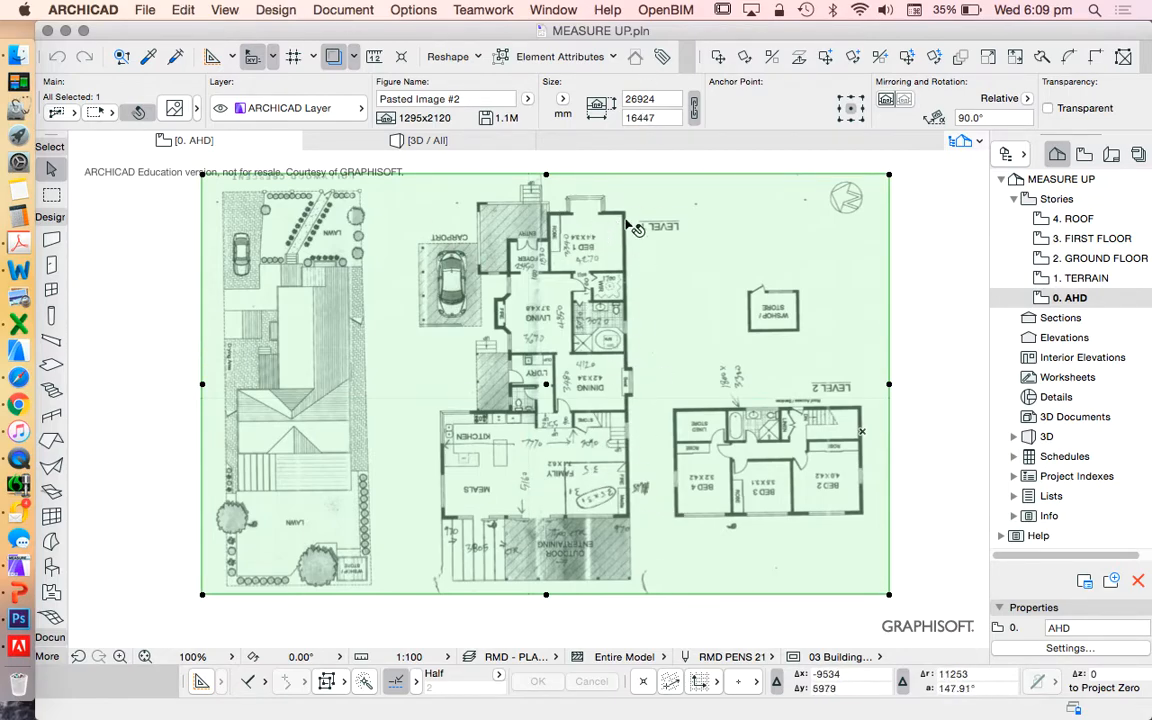
left_click(184, 10)
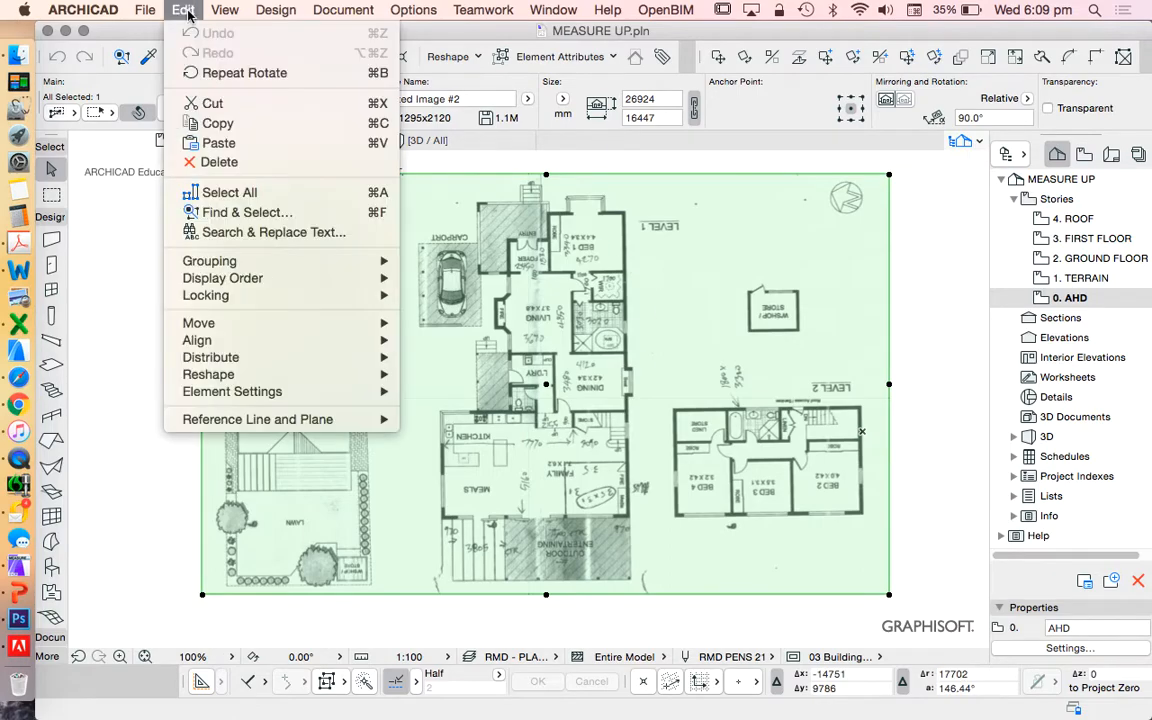
left_click(198, 322)
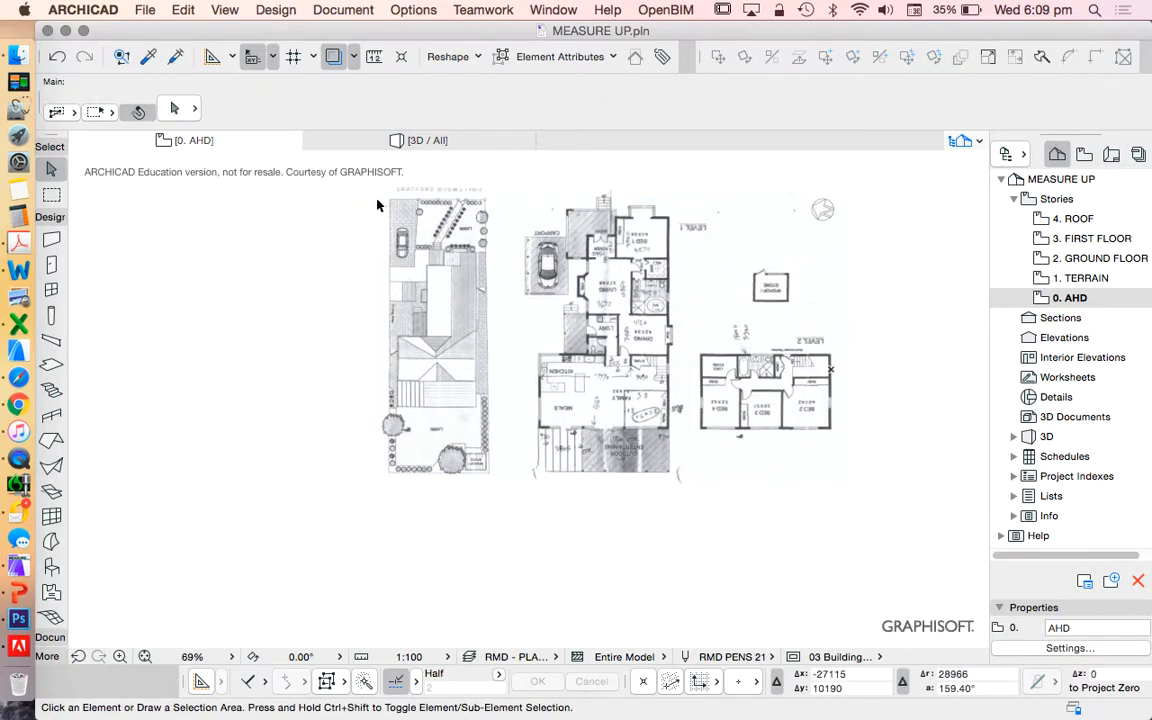
left_click(630, 380)
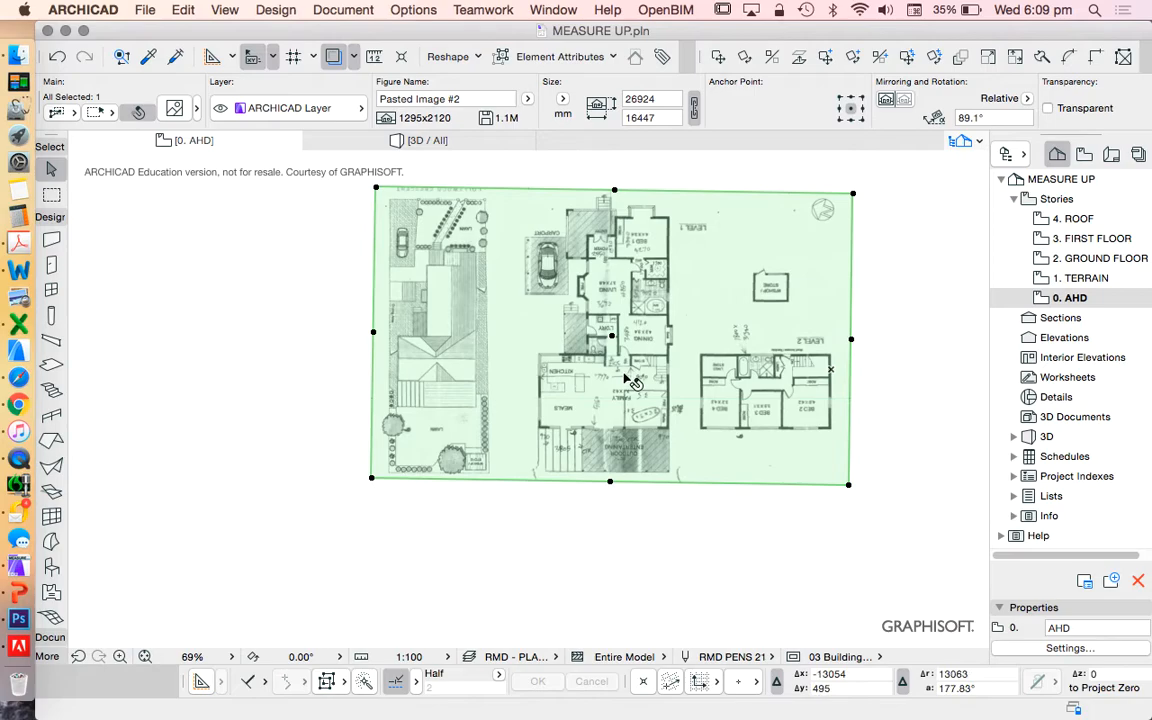
mouse_move(618, 332)
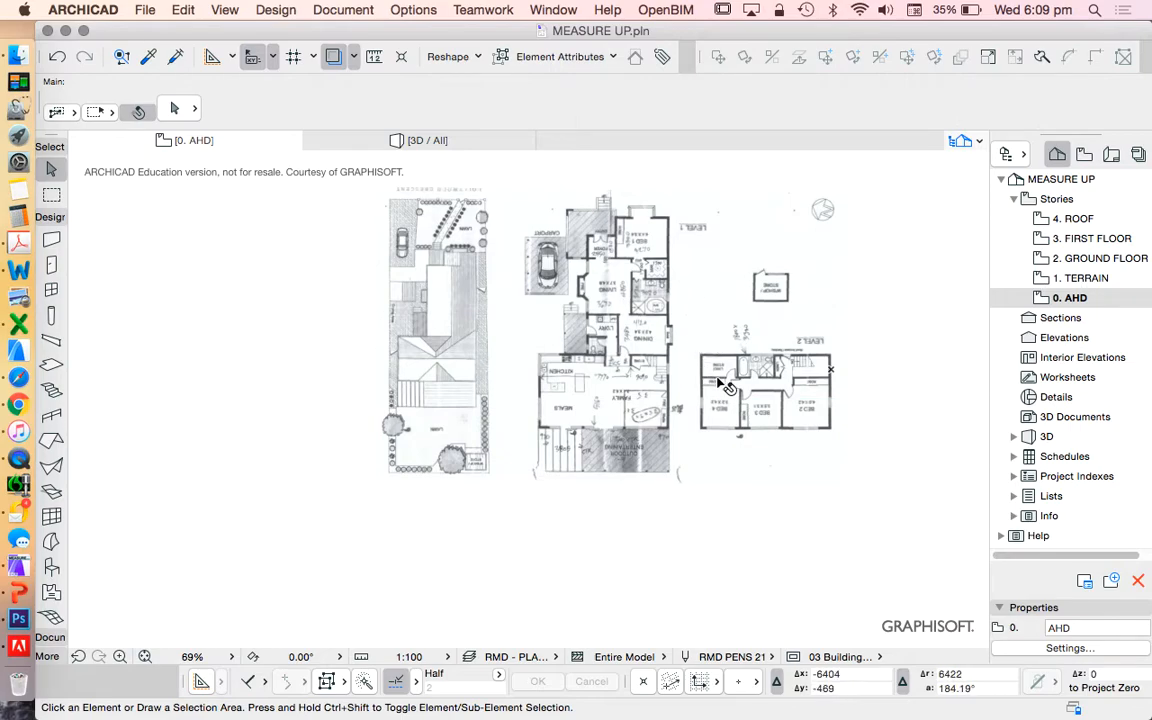
mouse_move(720, 272)
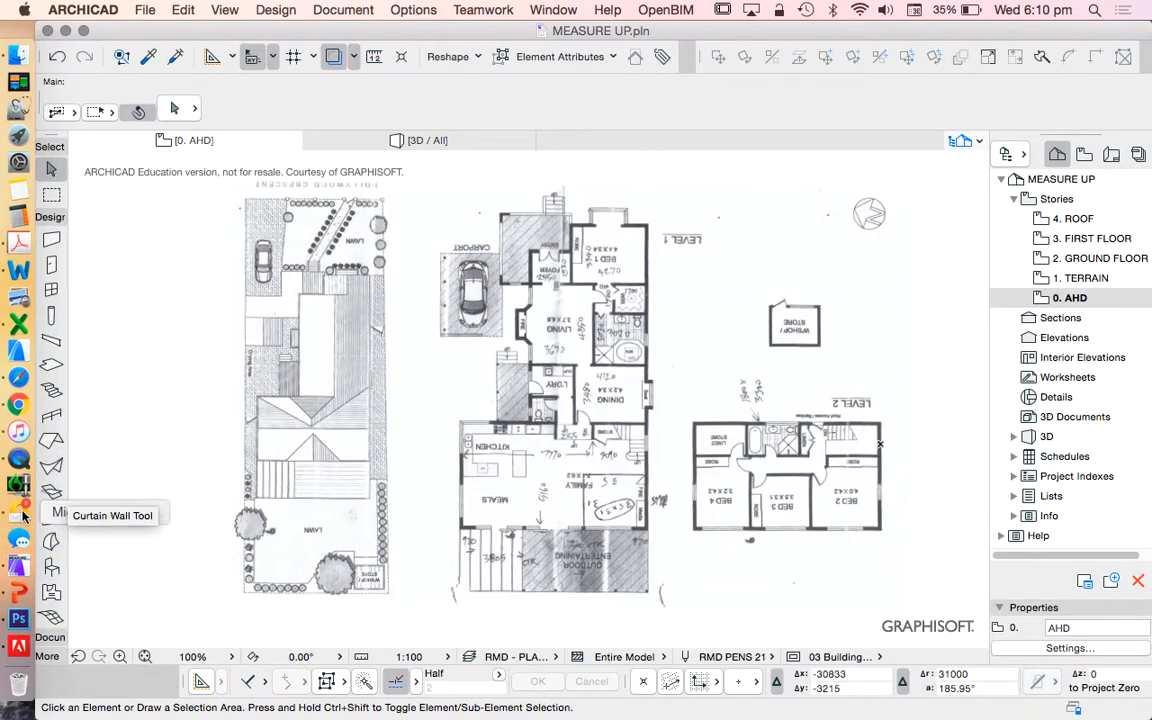
mouse_move(640, 298)
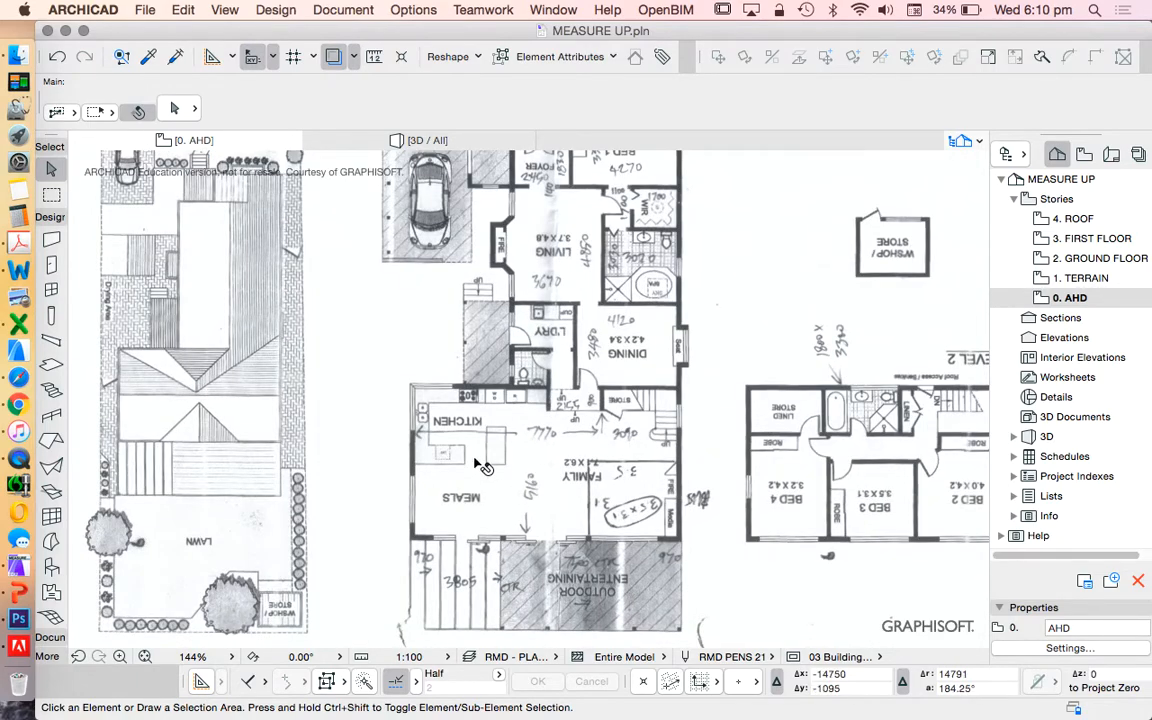
left_click(500, 470)
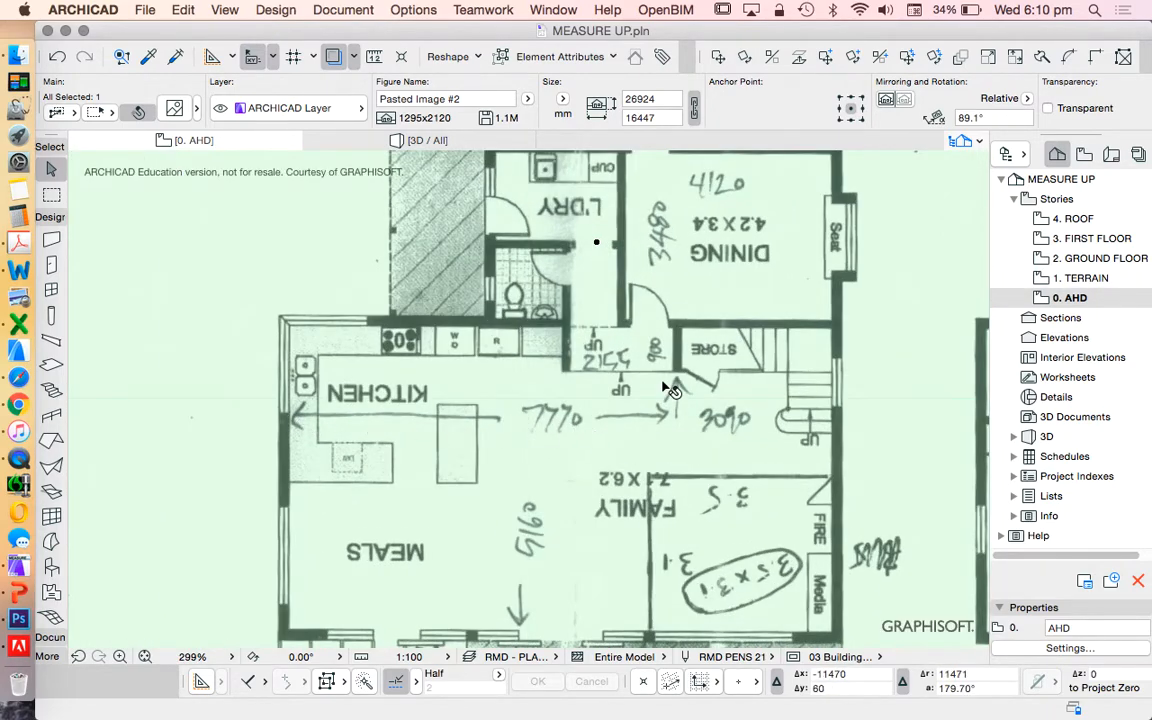
mouse_move(568, 436)
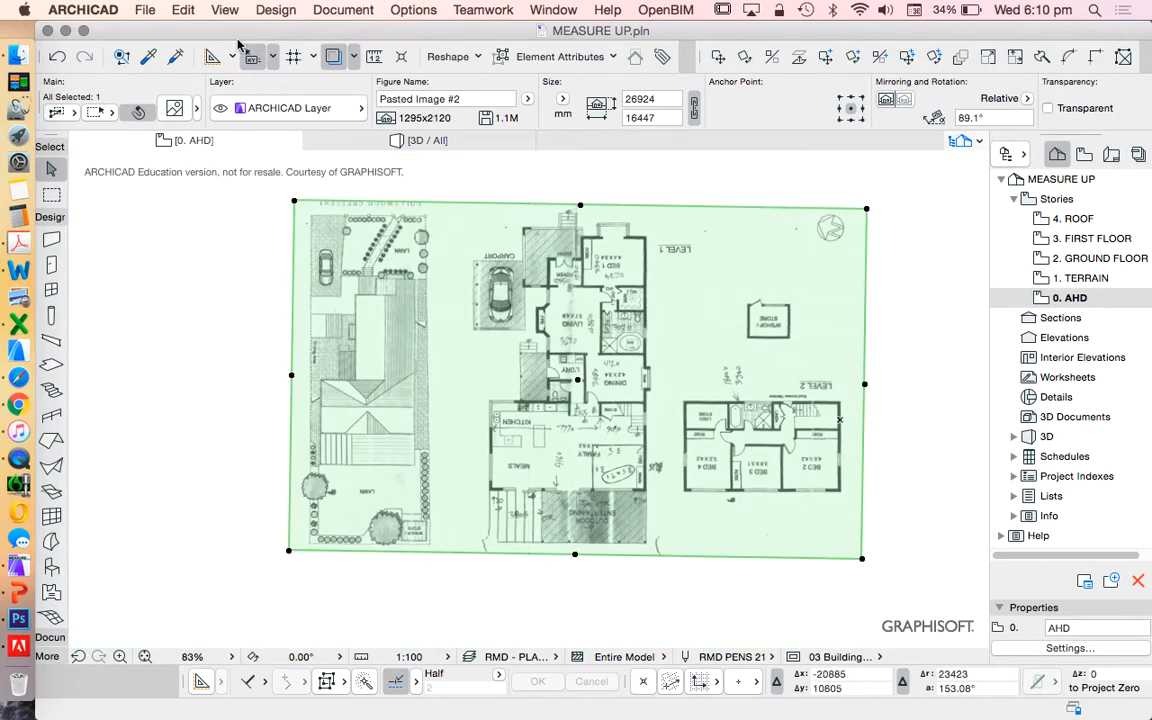
Resize the image graphically along the dimensioned kitchen wall to its written length
left_click(184, 8)
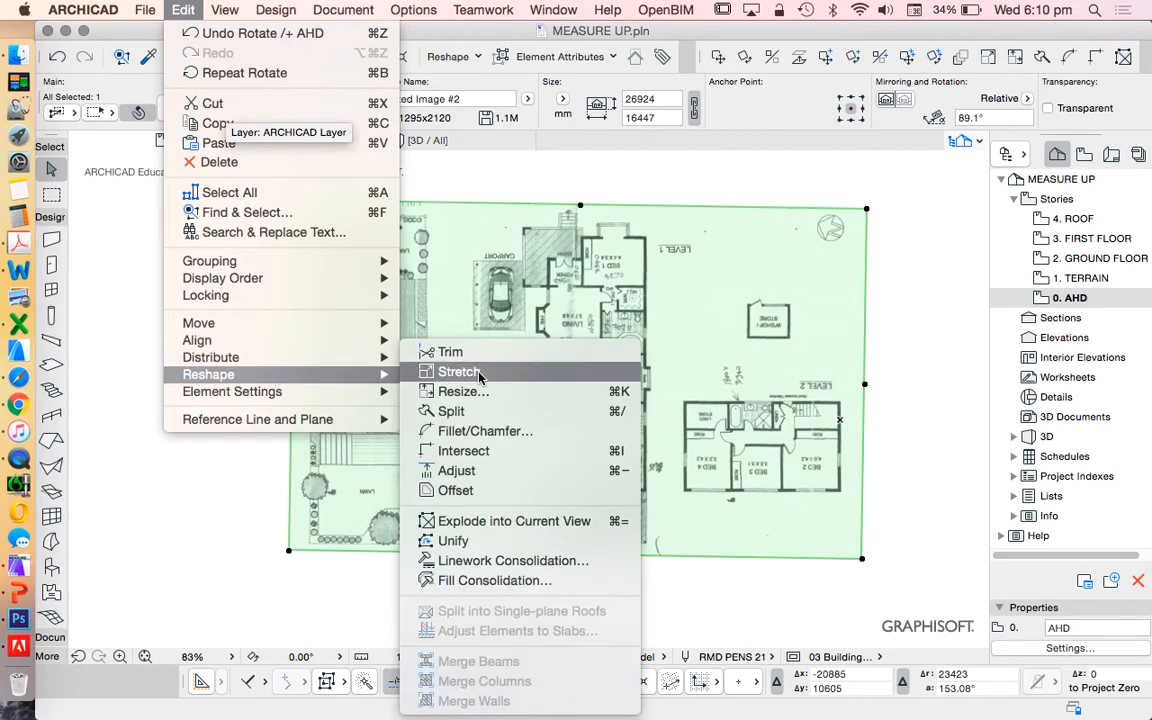
left_click(464, 390)
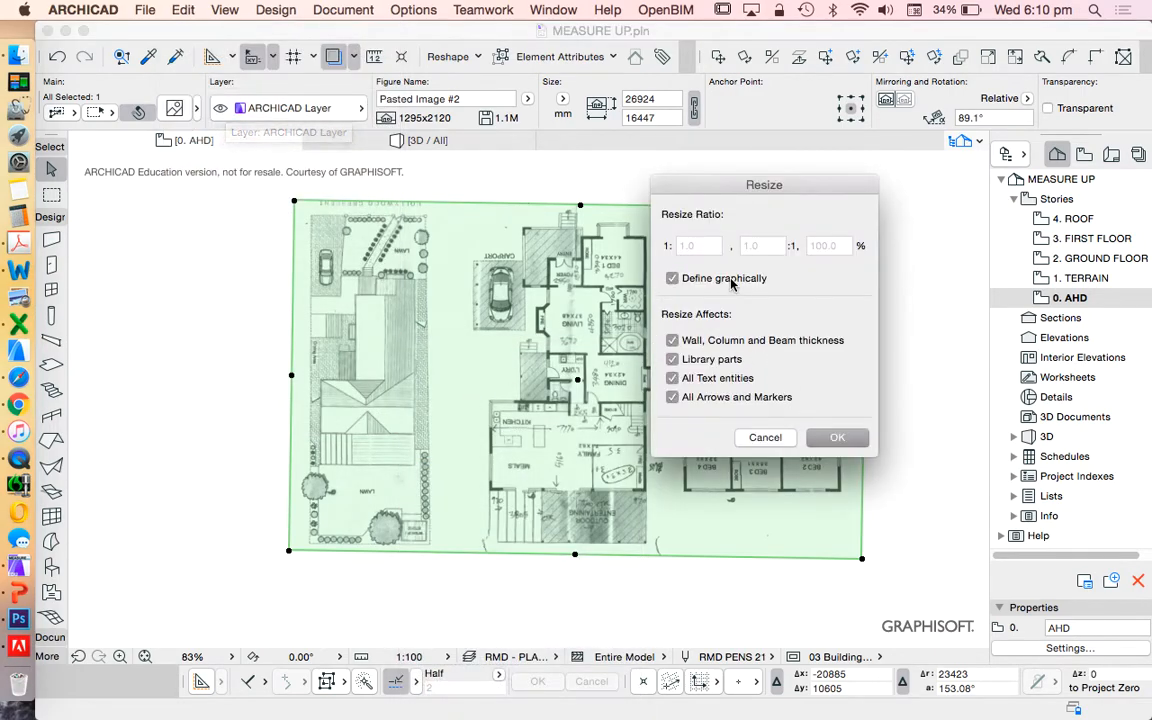
mouse_move(852, 350)
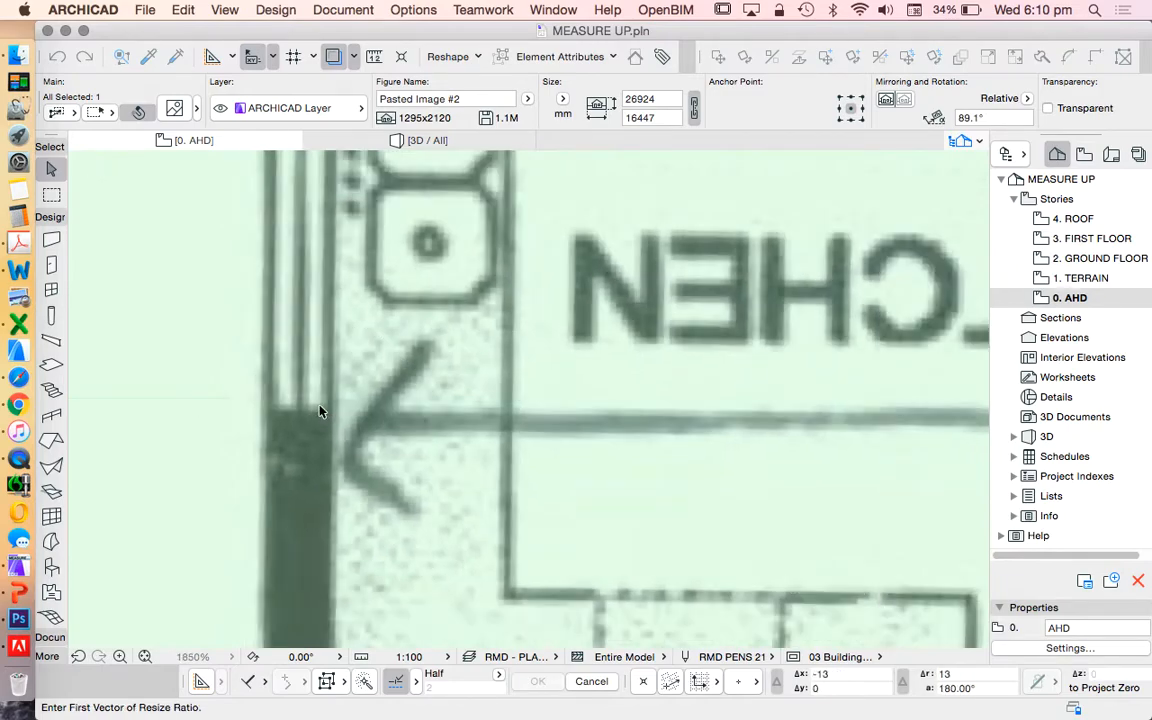
scroll("down", 3)
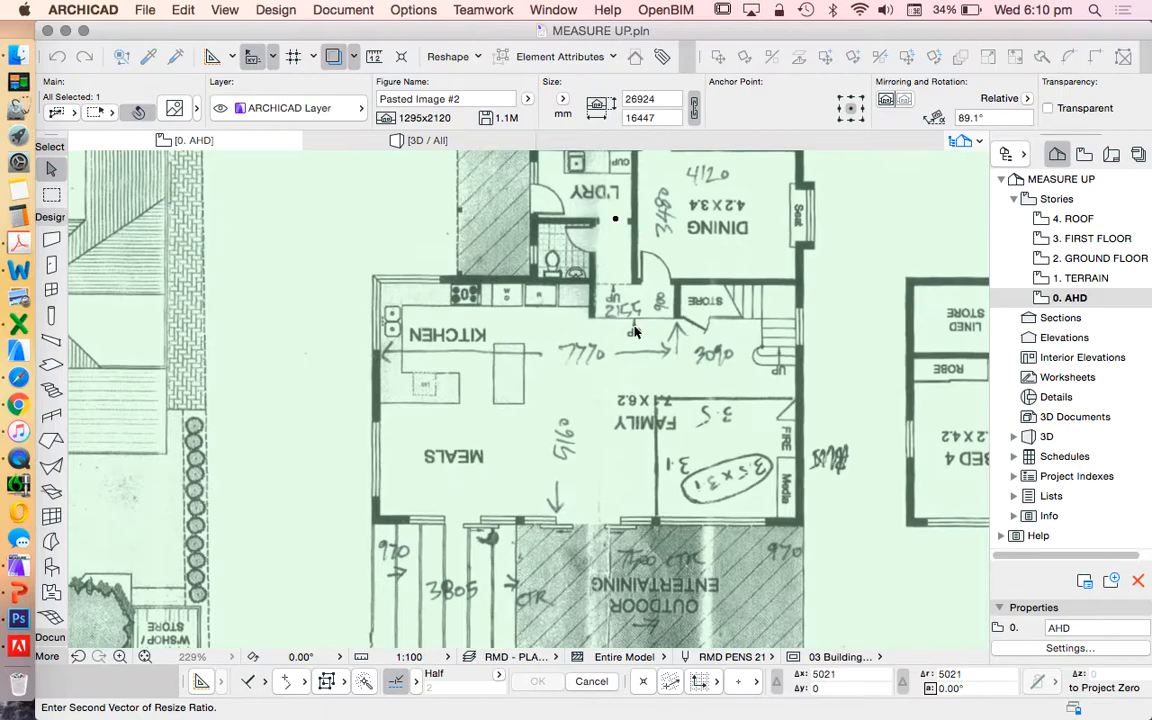
left_click_drag(378, 352, 748, 352)
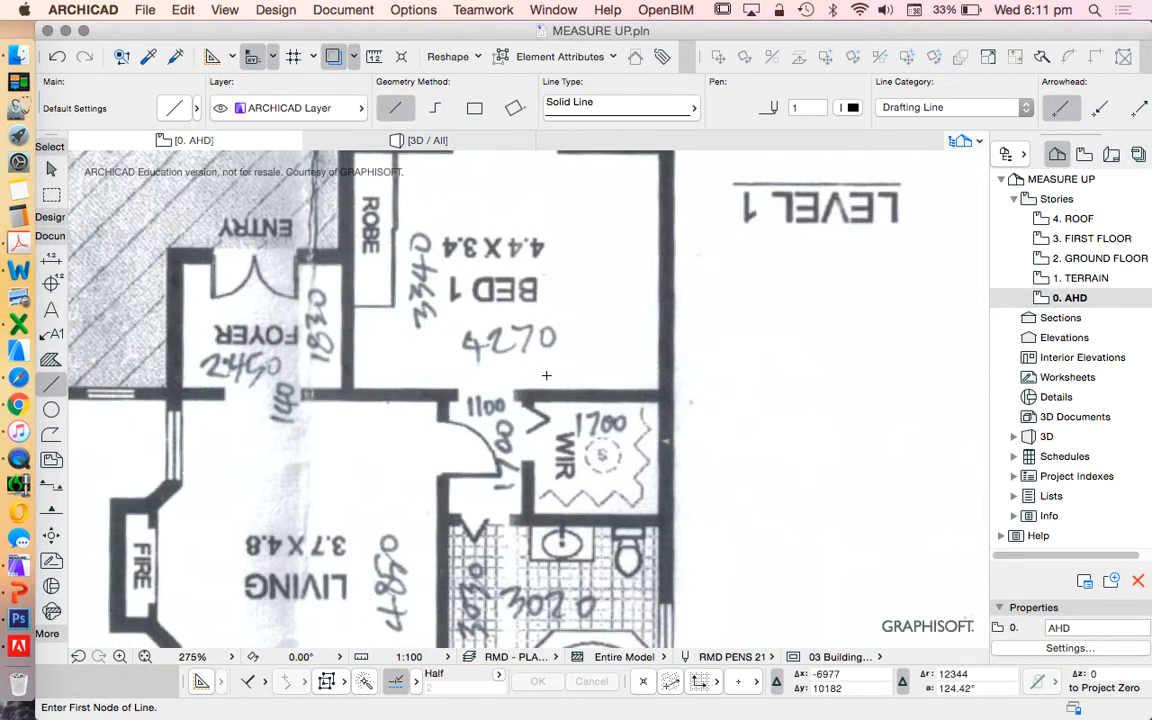
scroll("down", 3)
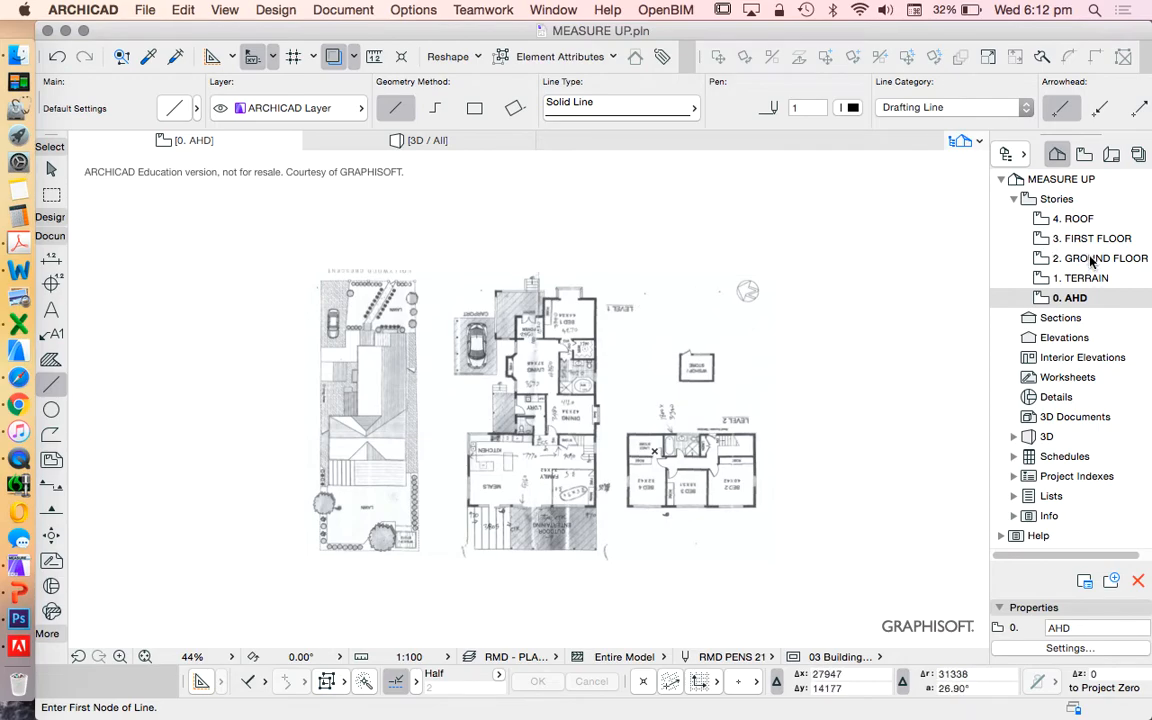
Switch to 2. GROUND FLOOR to see the rescaled plan as a red trace reference
left_click(1100, 258)
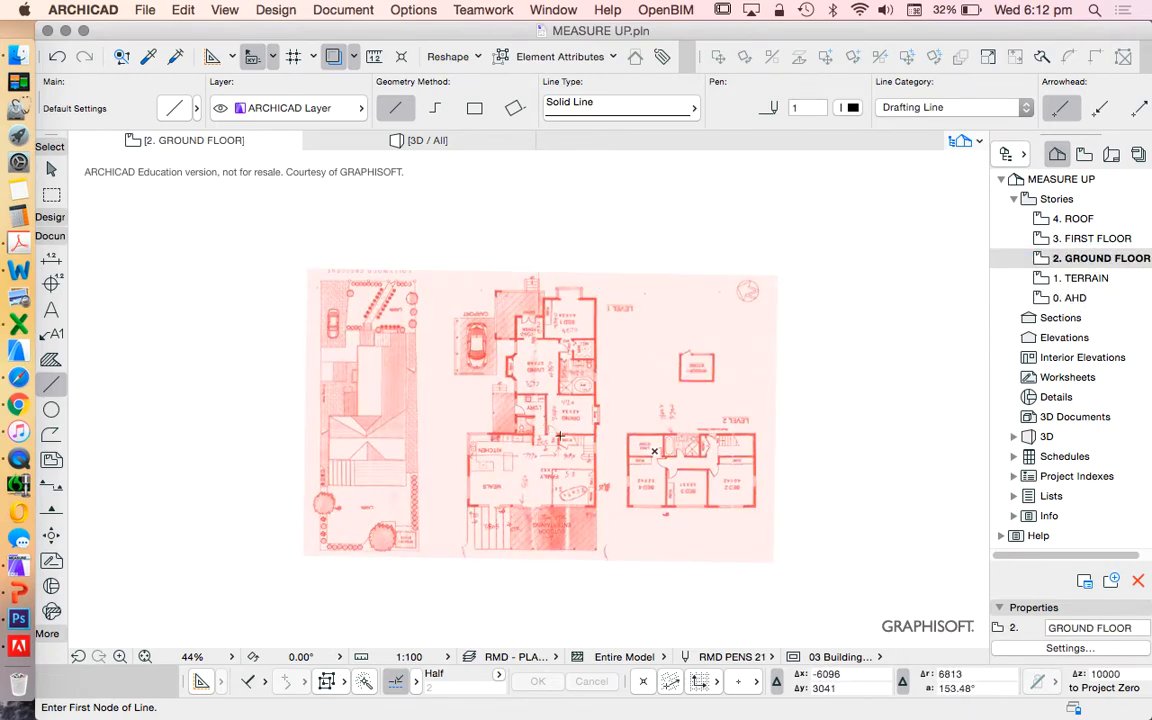
mouse_move(596, 466)
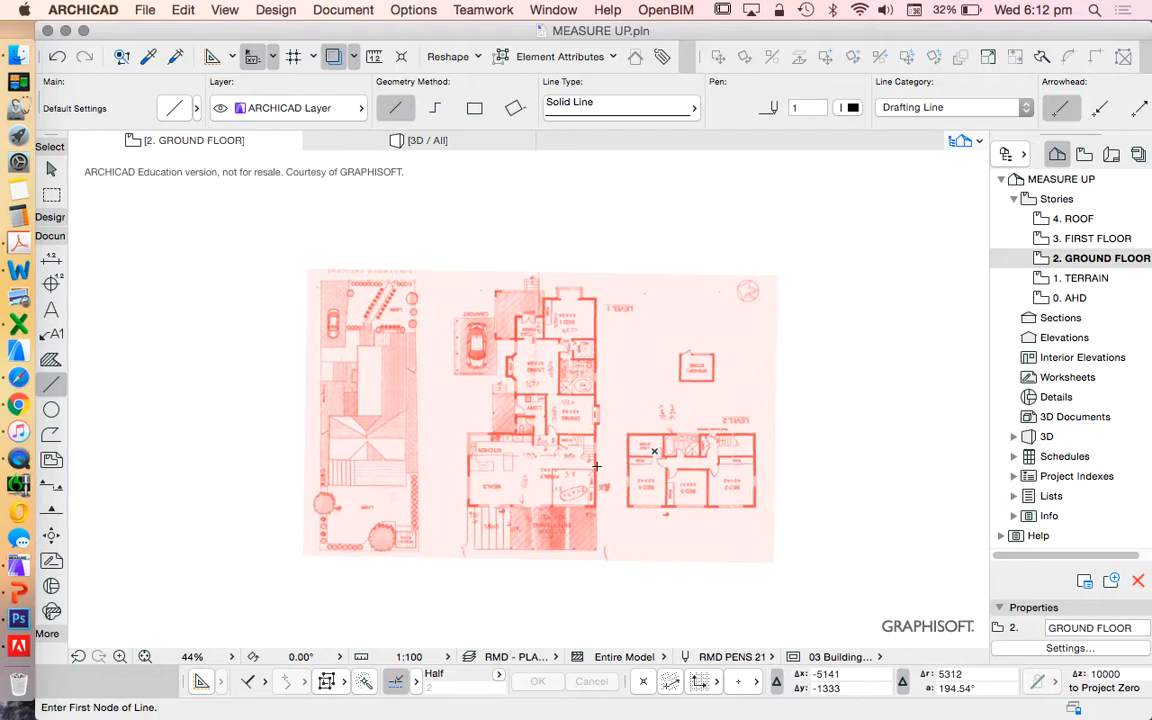
mouse_move(532, 436)
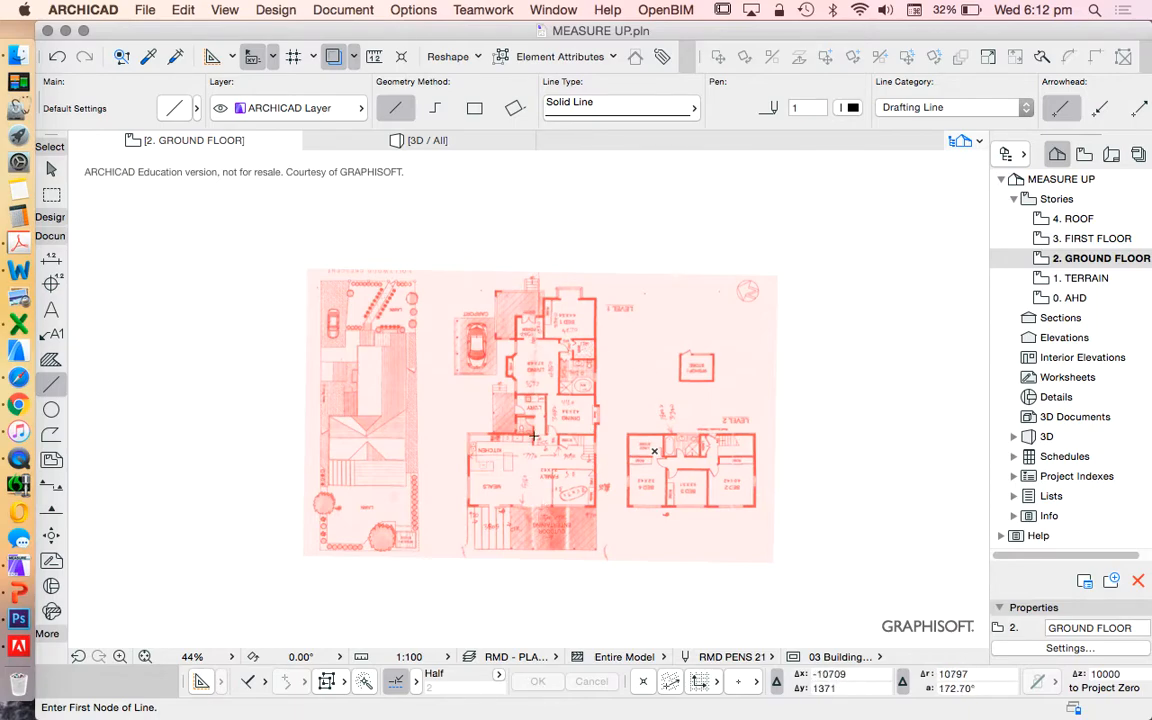
mouse_move(566, 440)
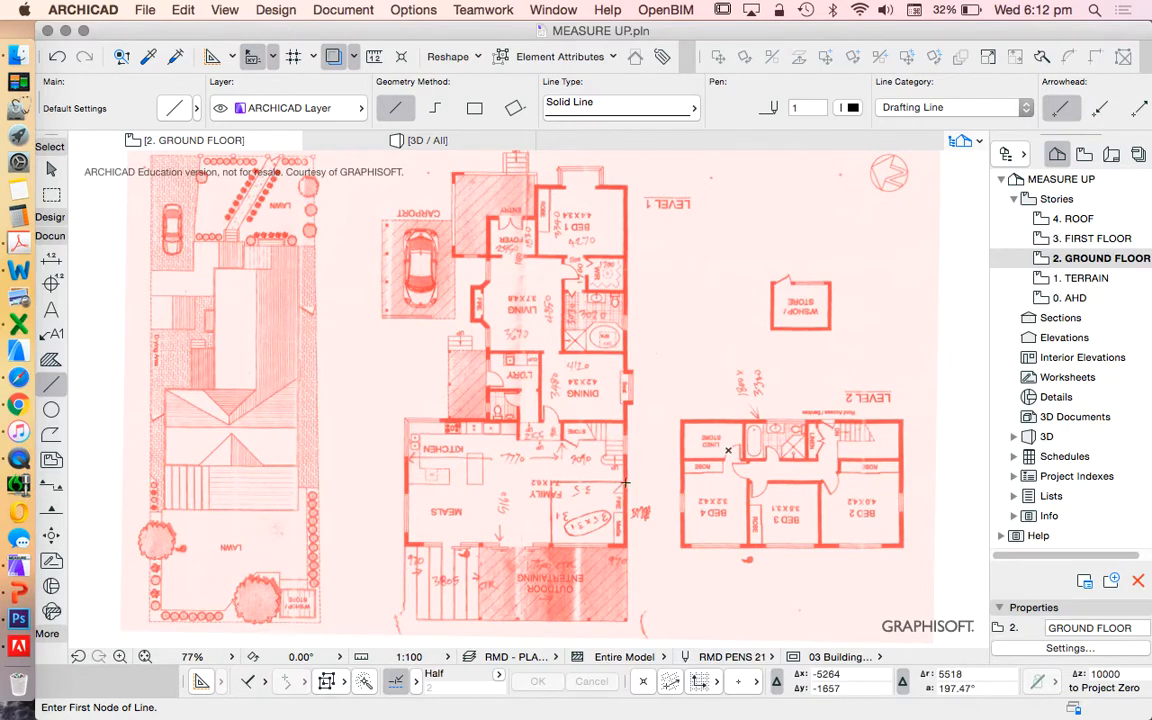
mouse_move(16, 588)
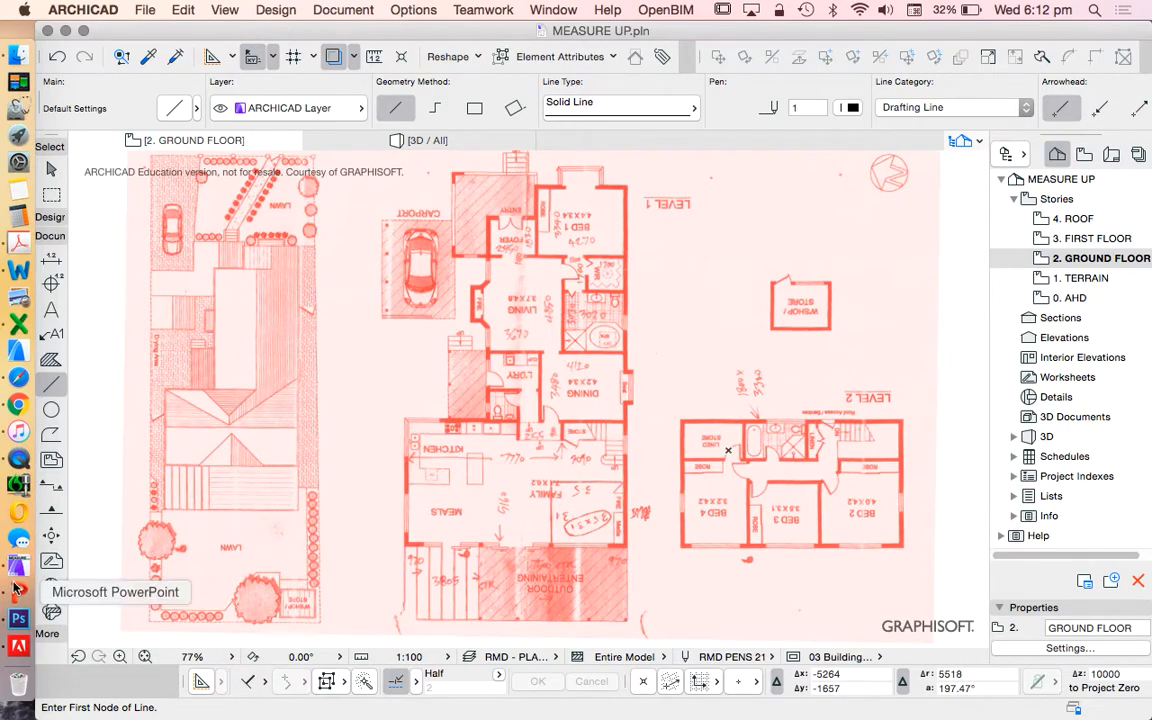